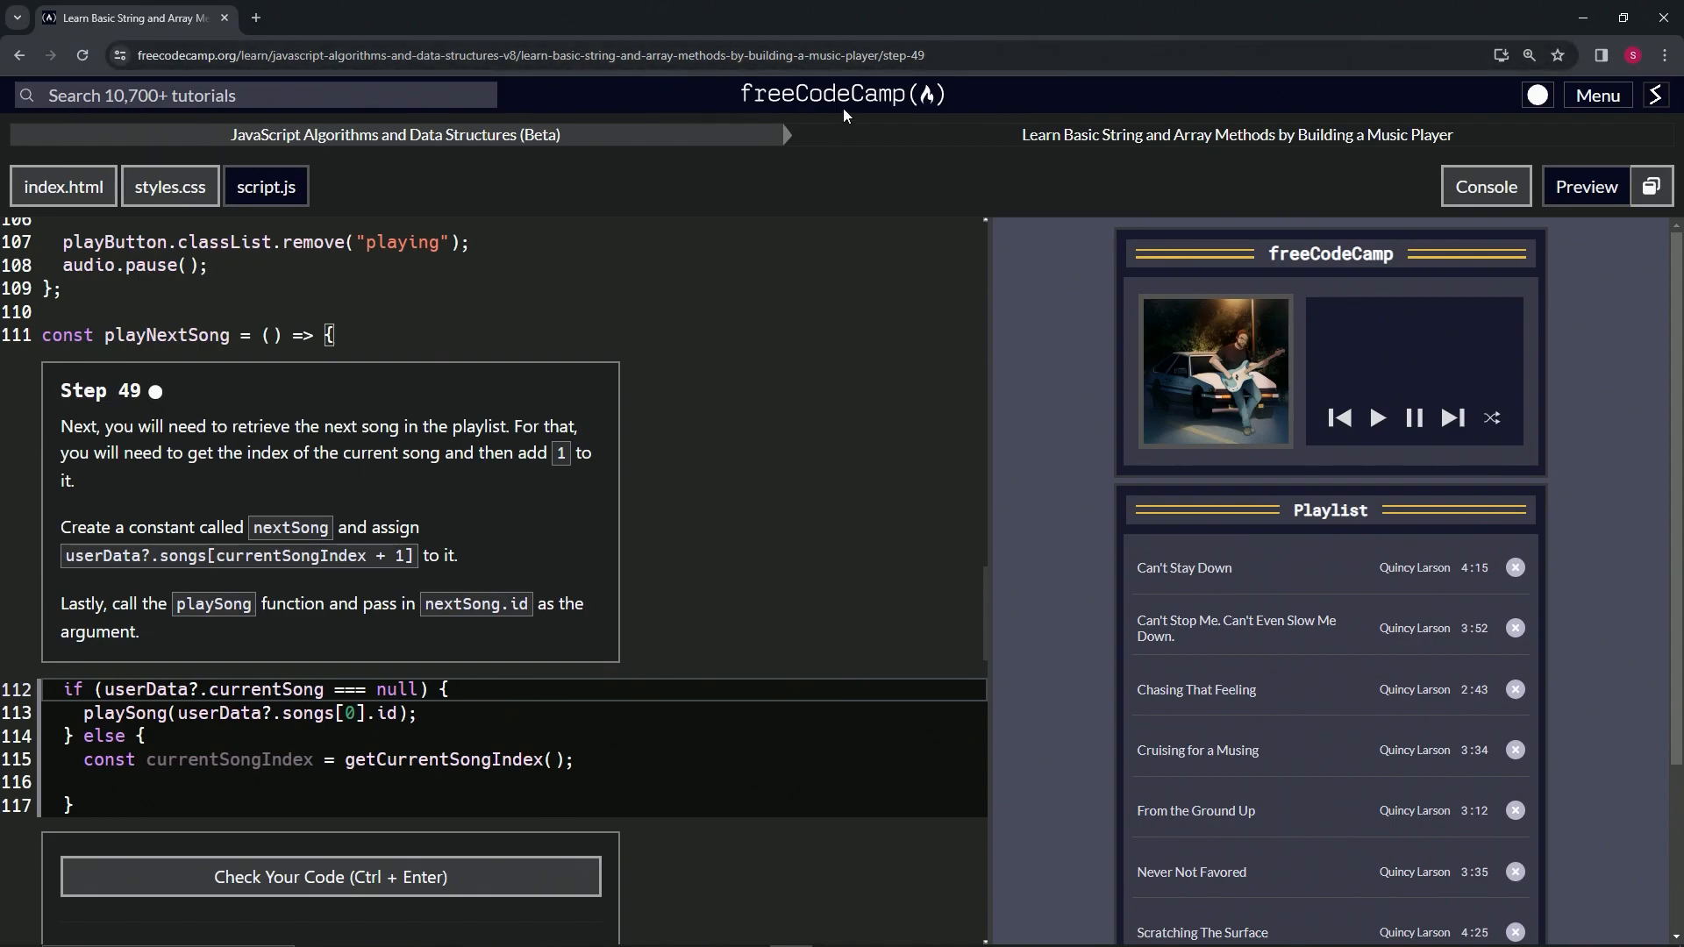
pyautogui.moveTo(342, 162)
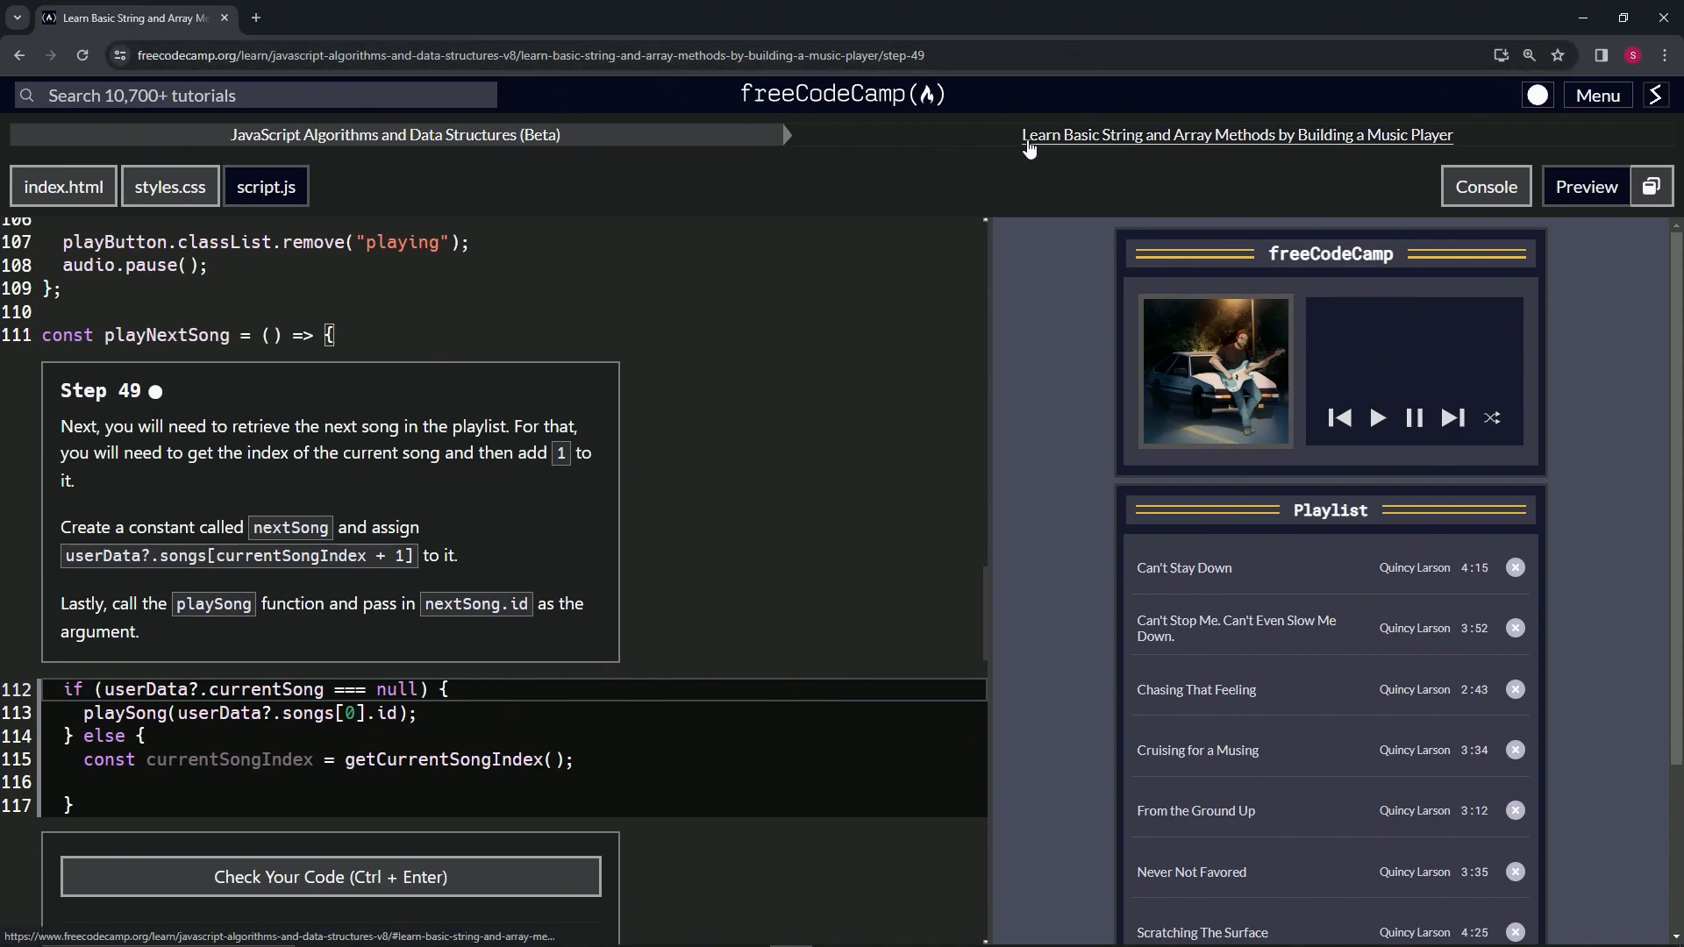
pyautogui.moveTo(1407, 153)
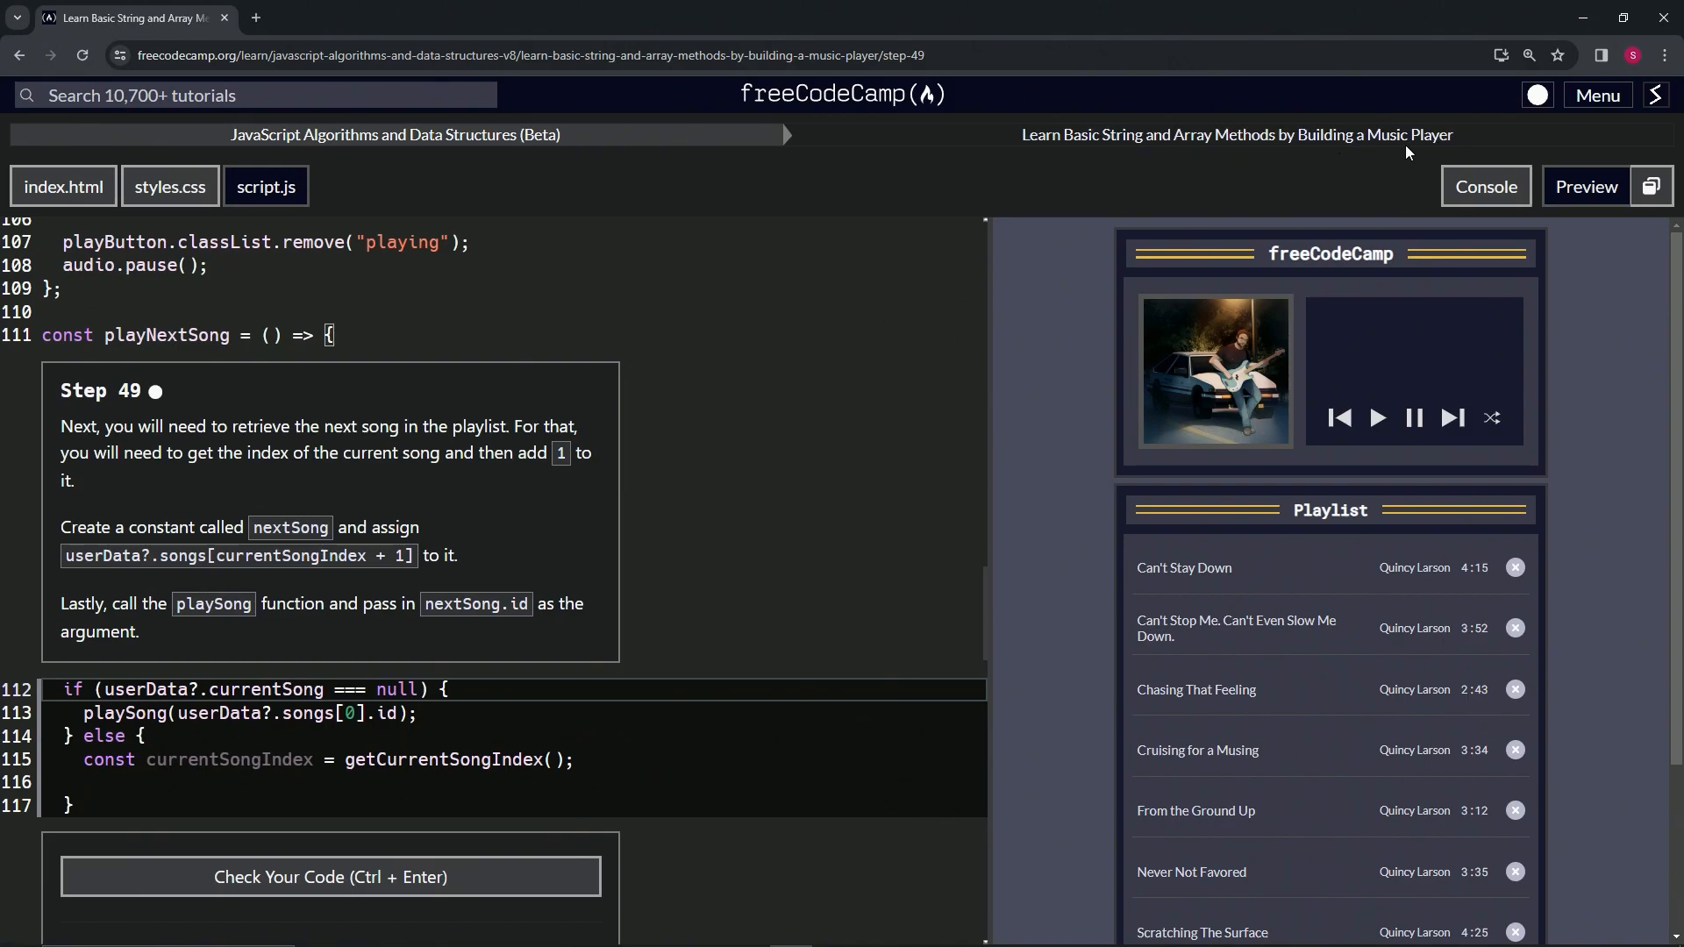
pyautogui.moveTo(147, 419)
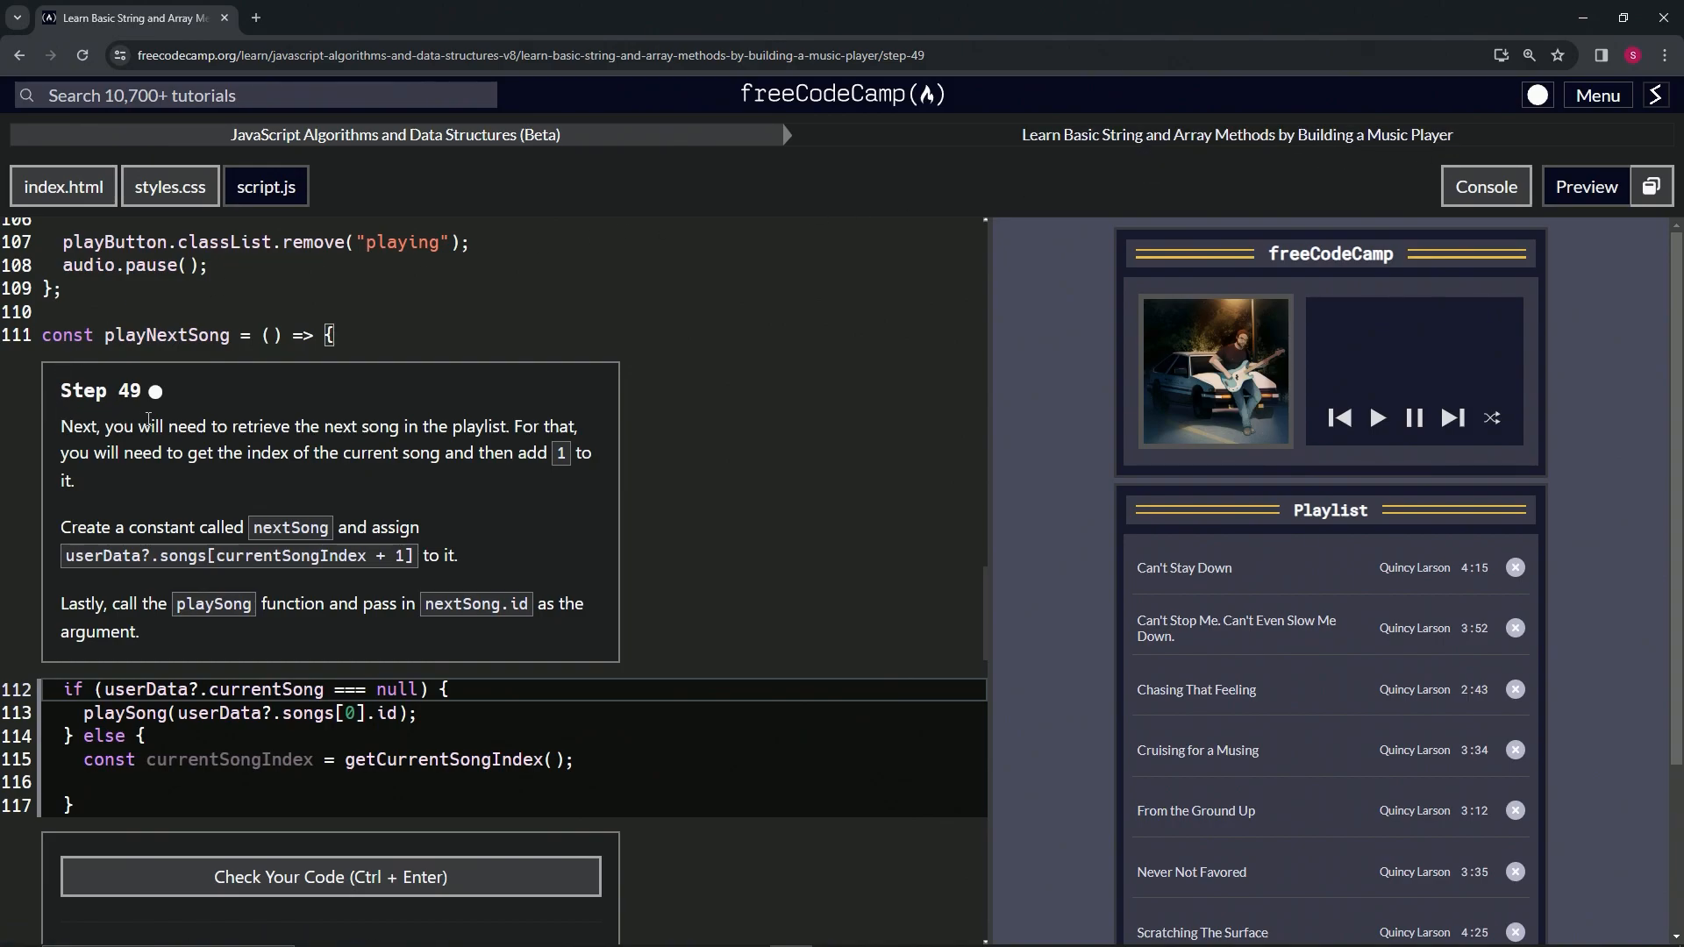
pyautogui.moveTo(42, 451)
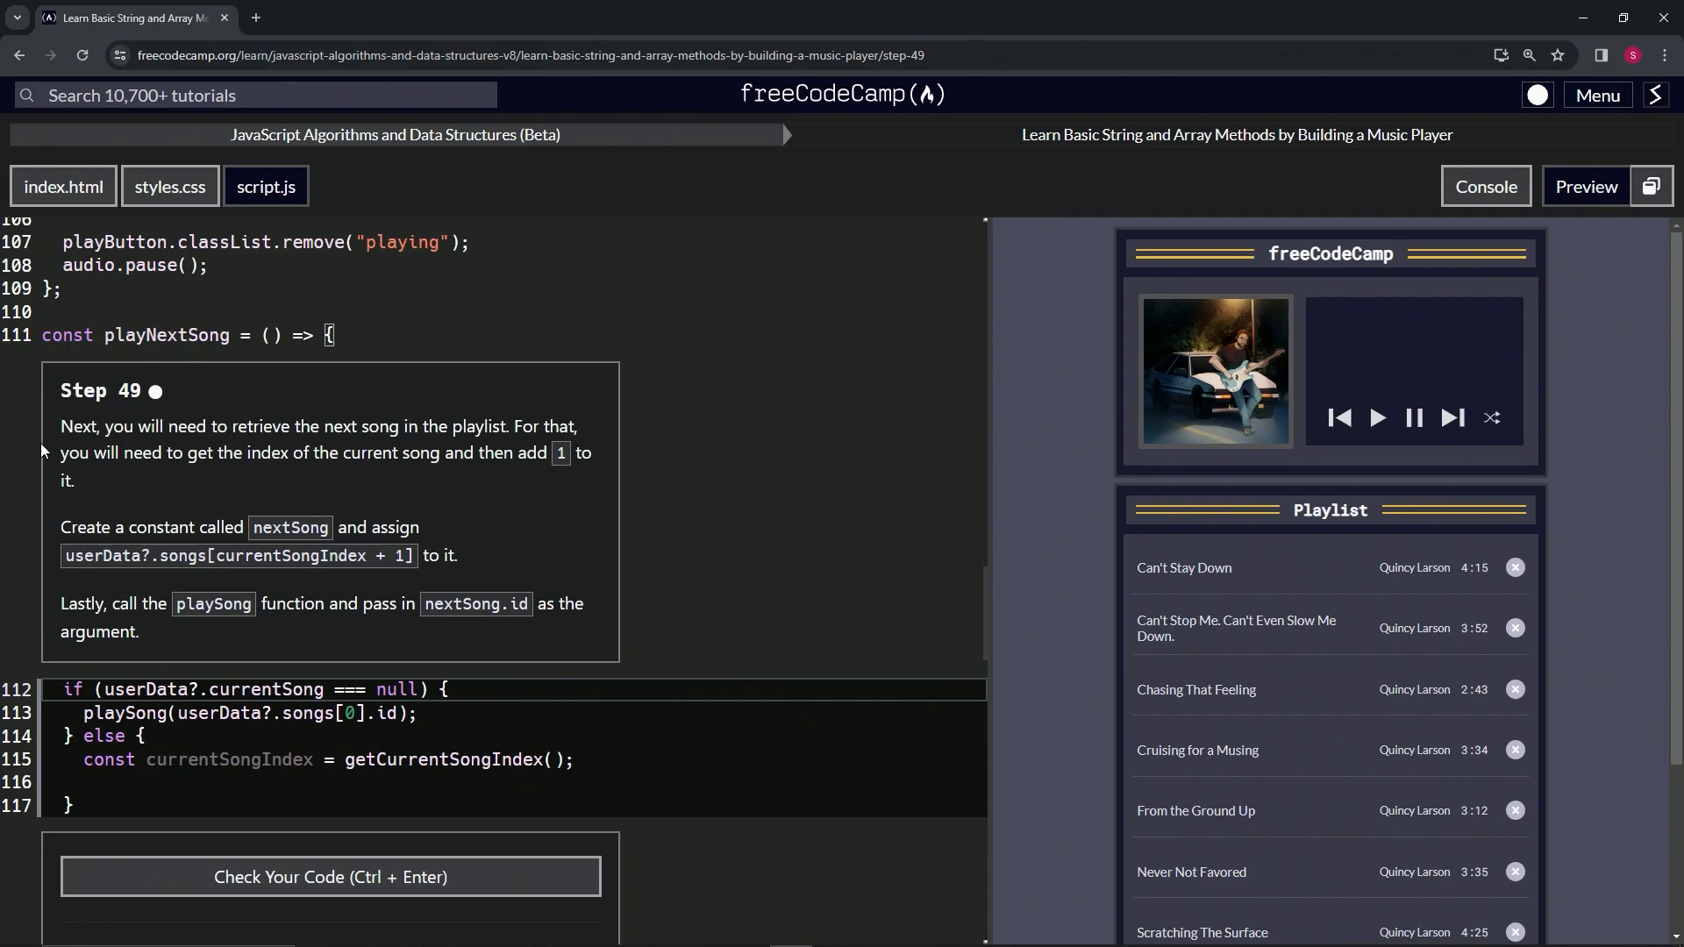
pyautogui.moveTo(388, 432)
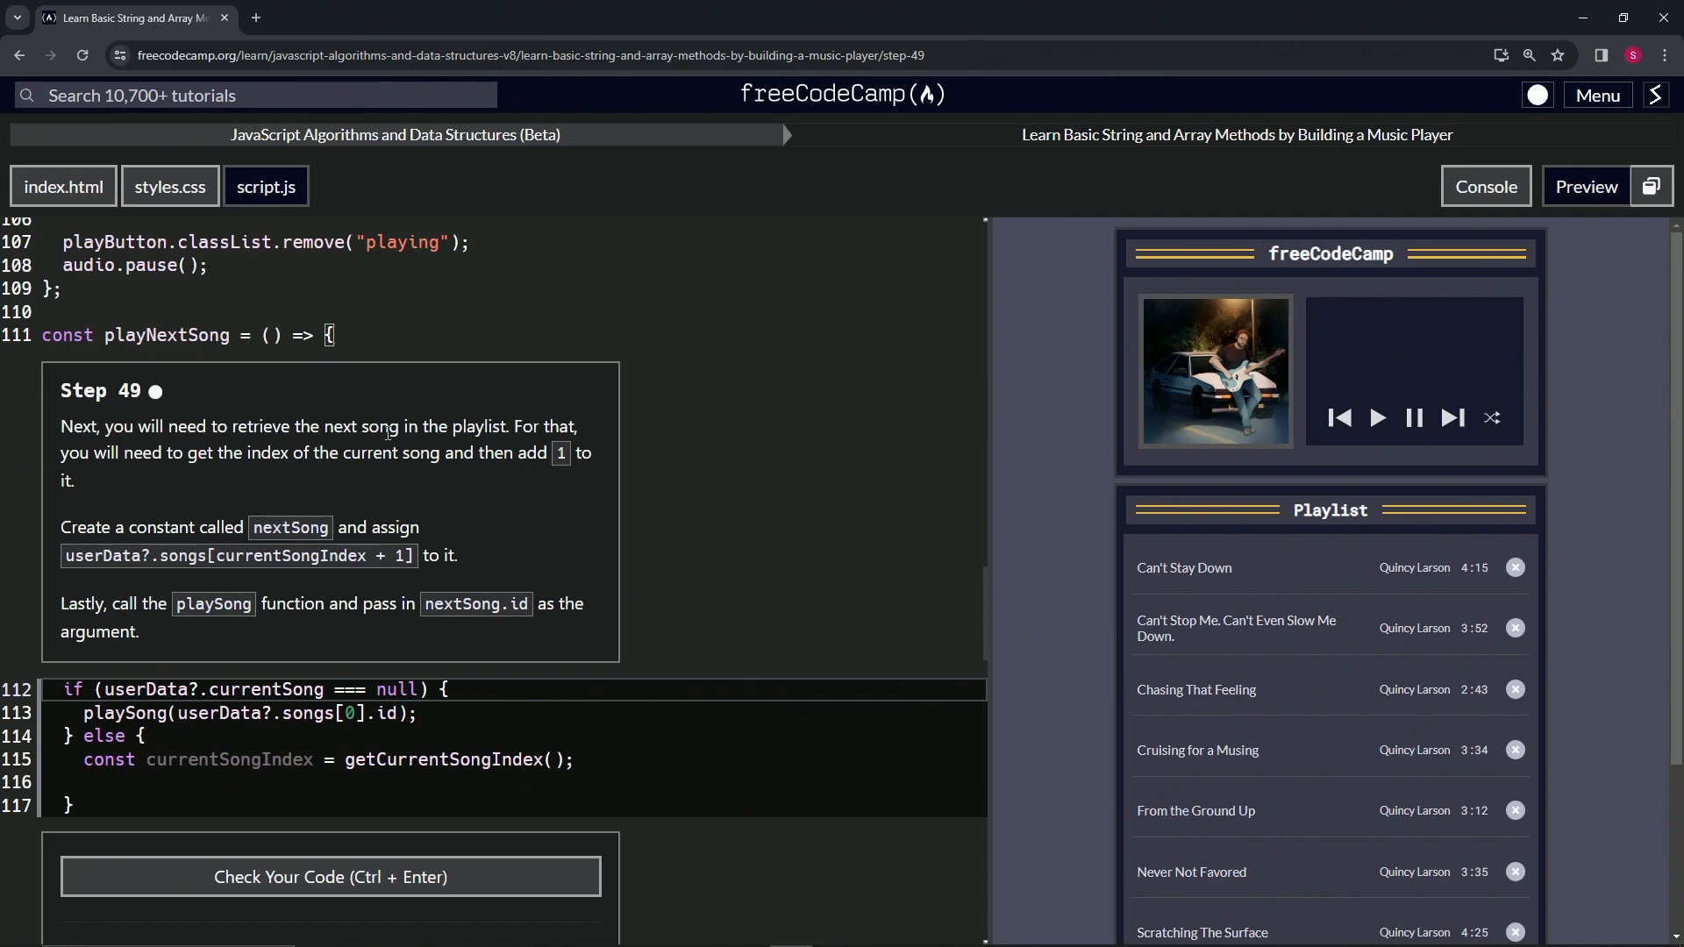
pyautogui.moveTo(163, 472)
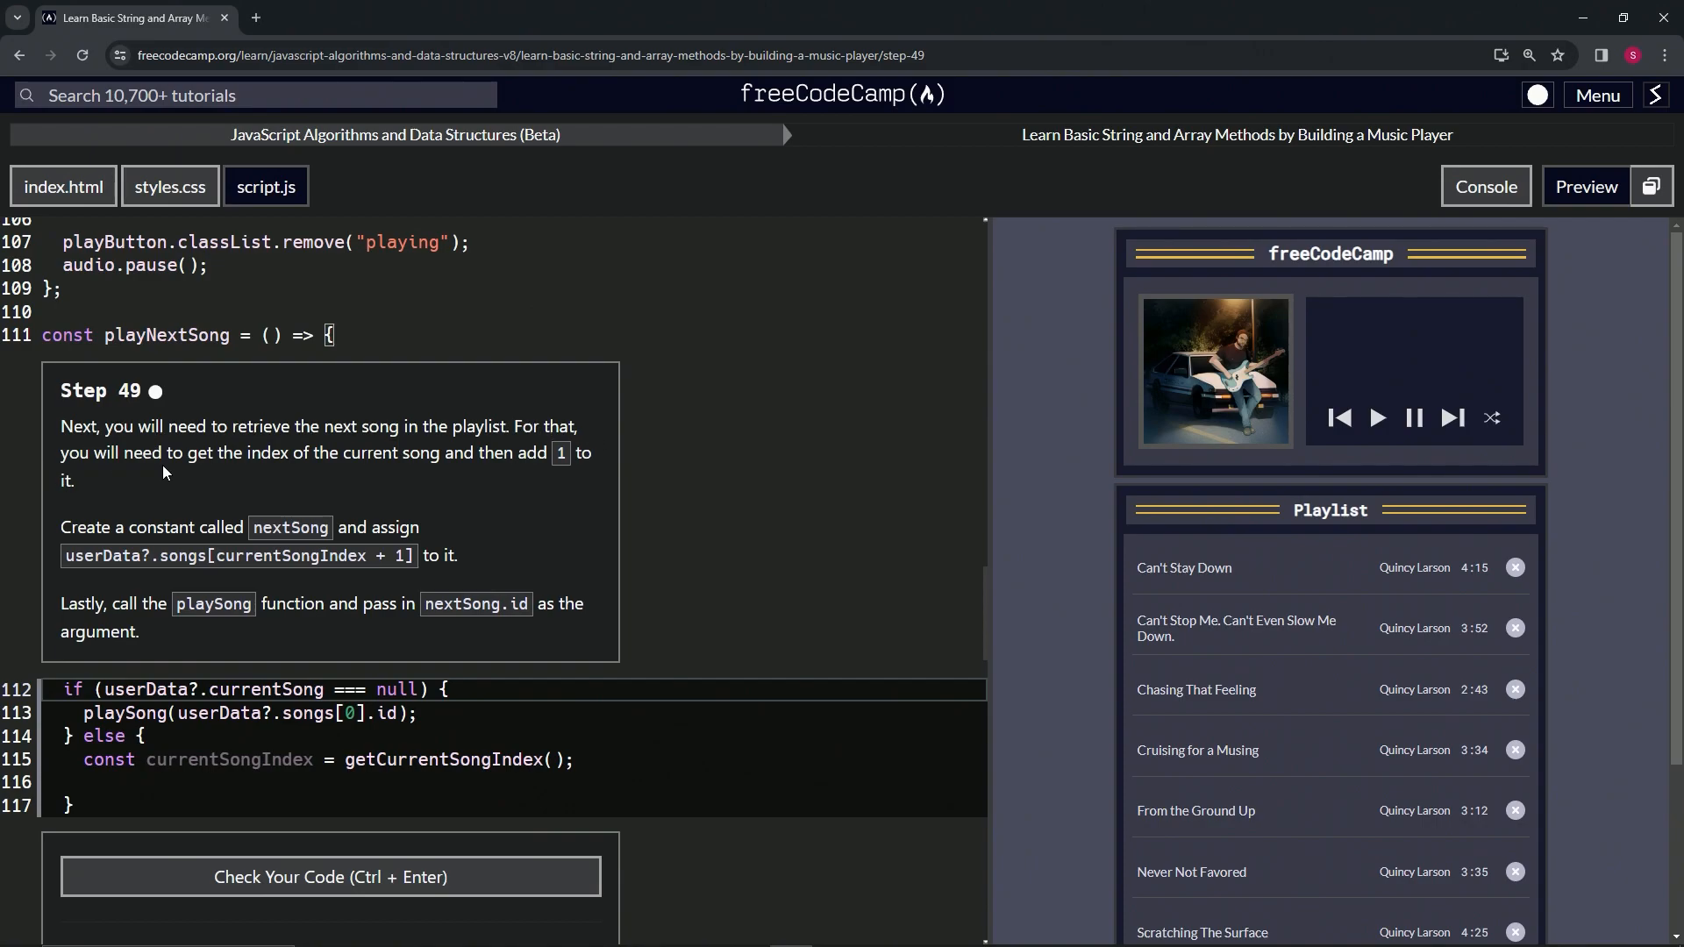
pyautogui.moveTo(435, 476)
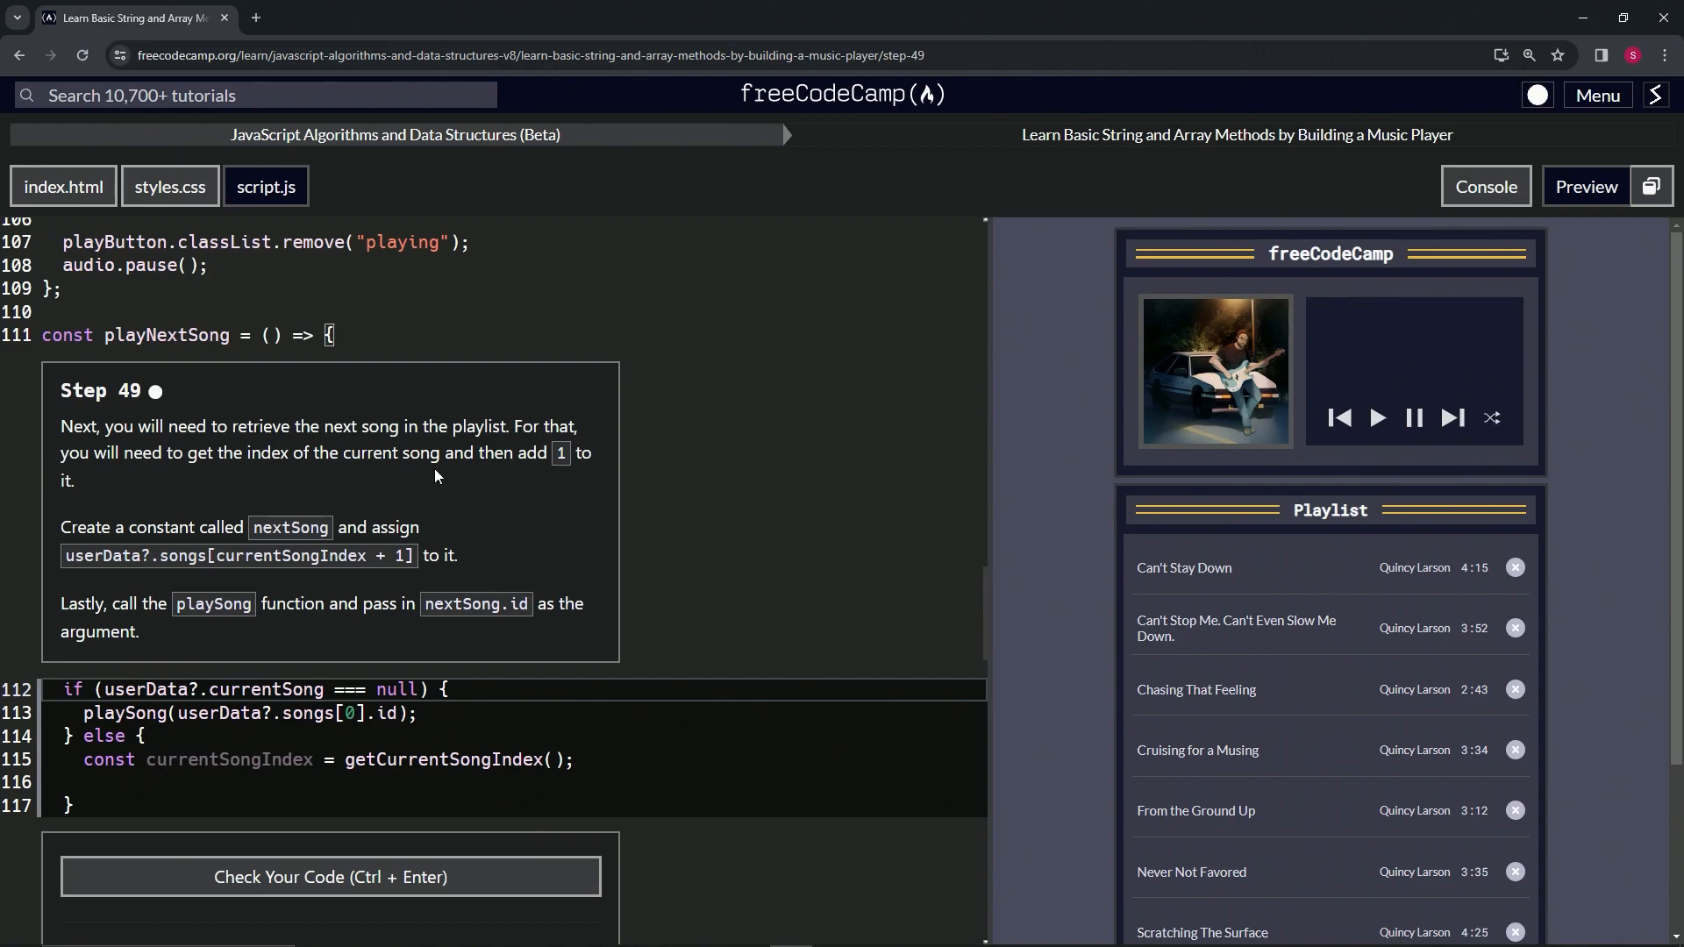
pyautogui.moveTo(122, 504)
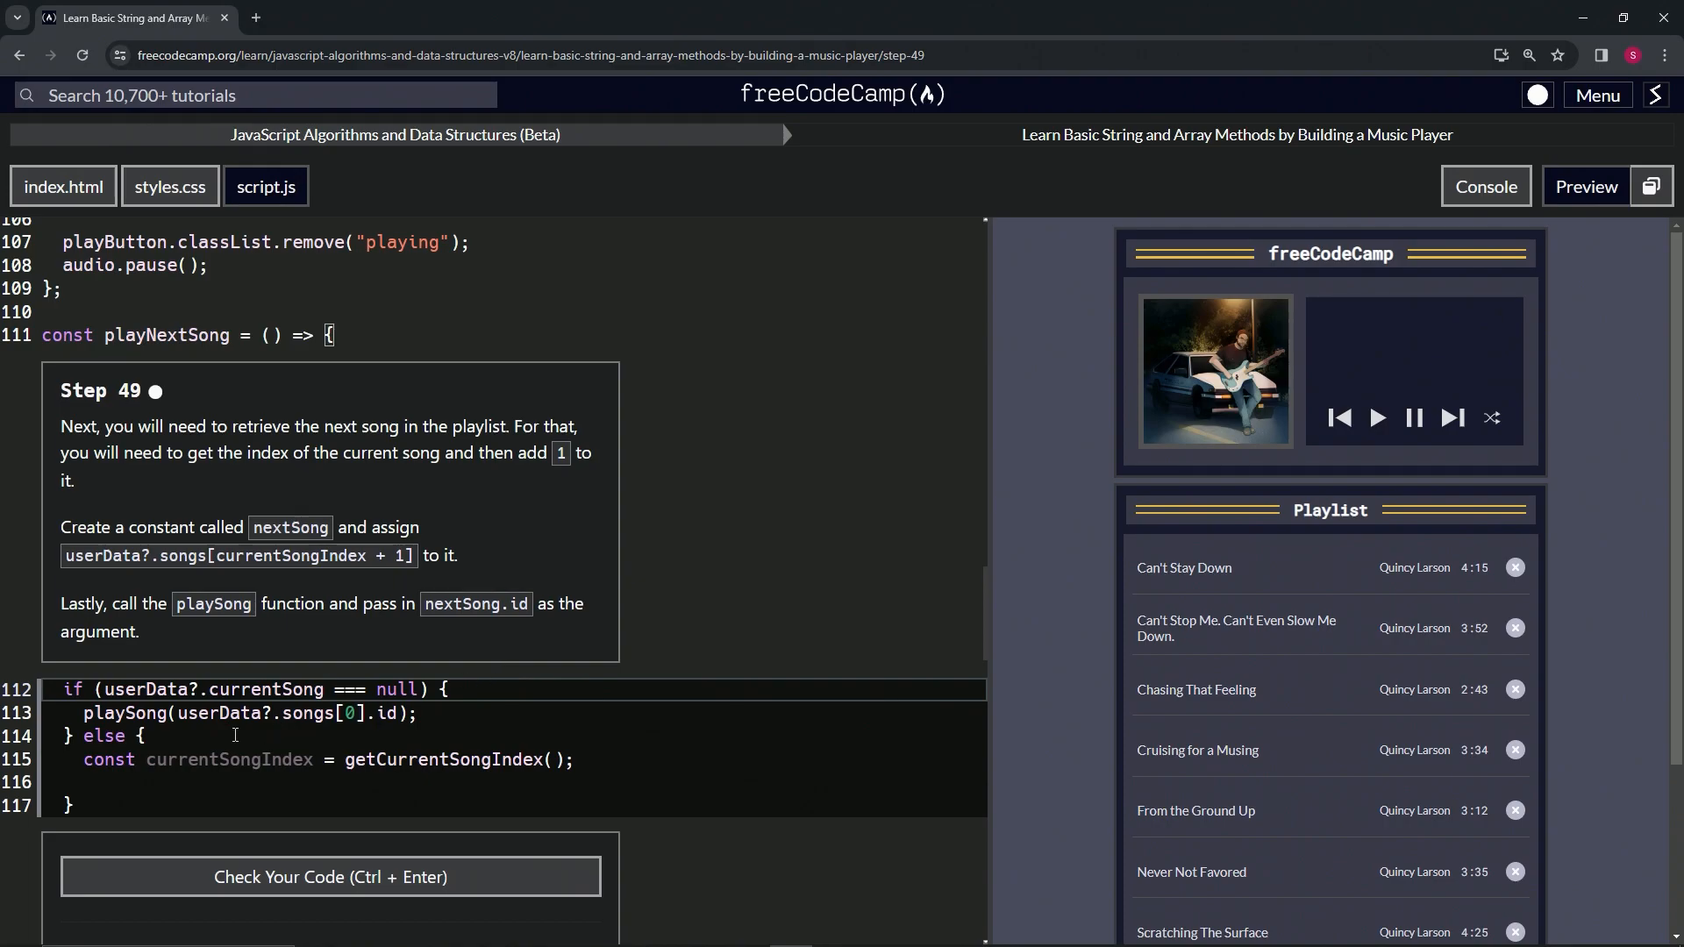
# Review the surrounding code to locate the currentSongIndex variable used in the else branch.
pyautogui.doubleClick(228, 760)
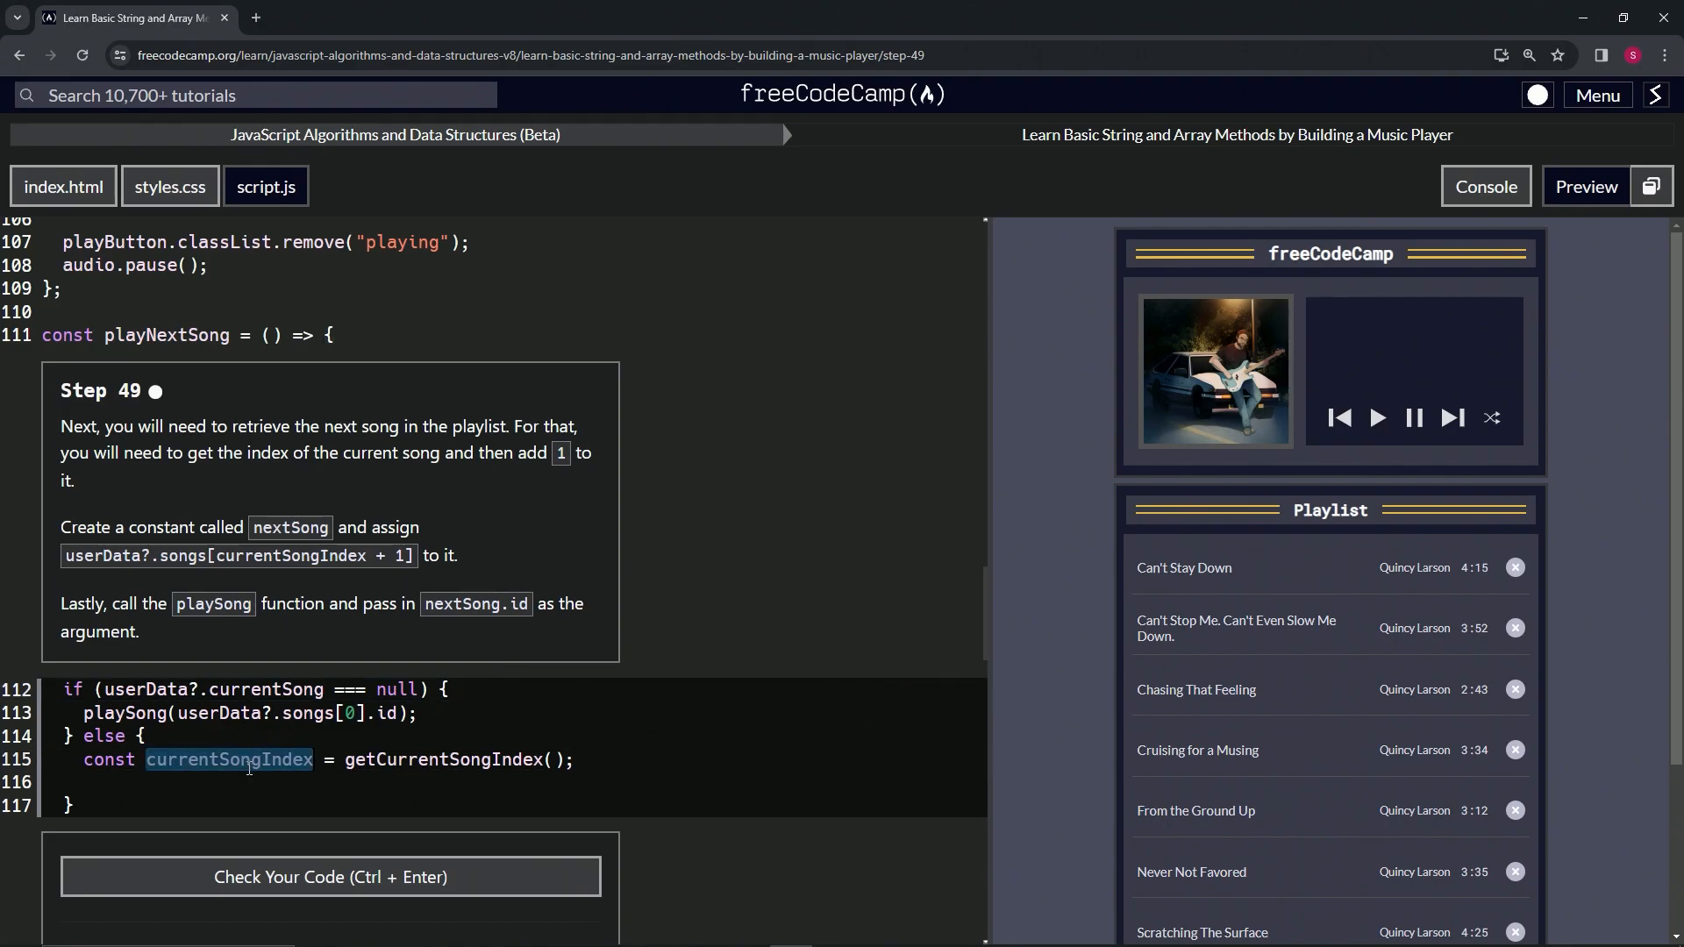
pyautogui.scroll(3)
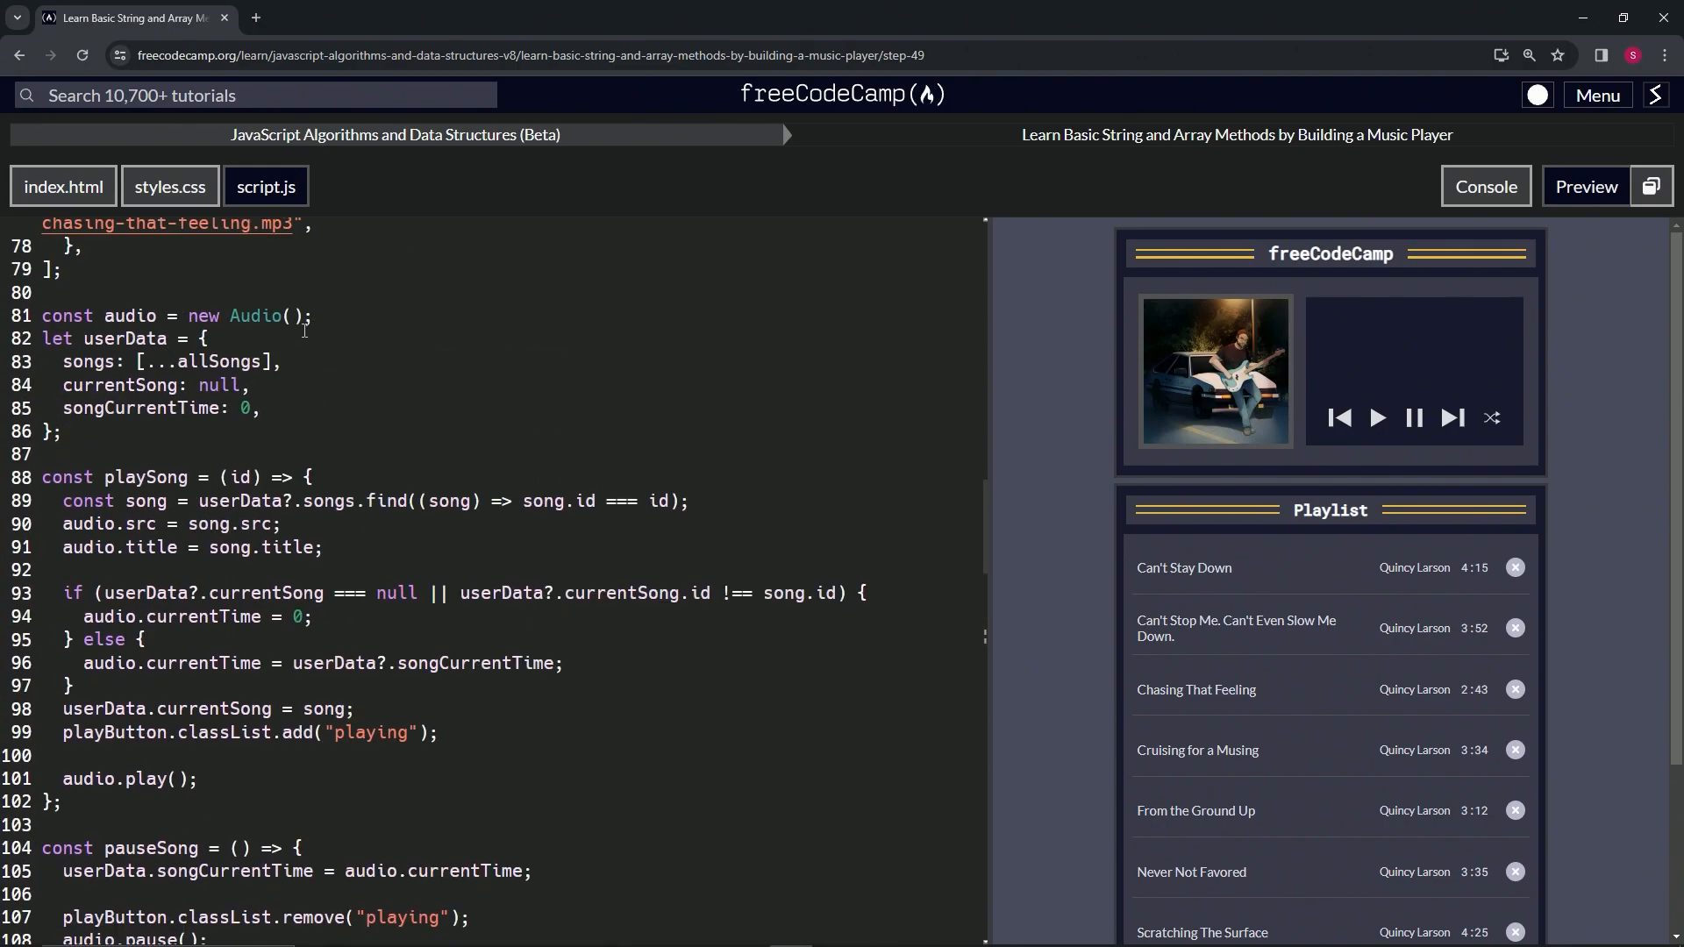
pyautogui.scroll(3)
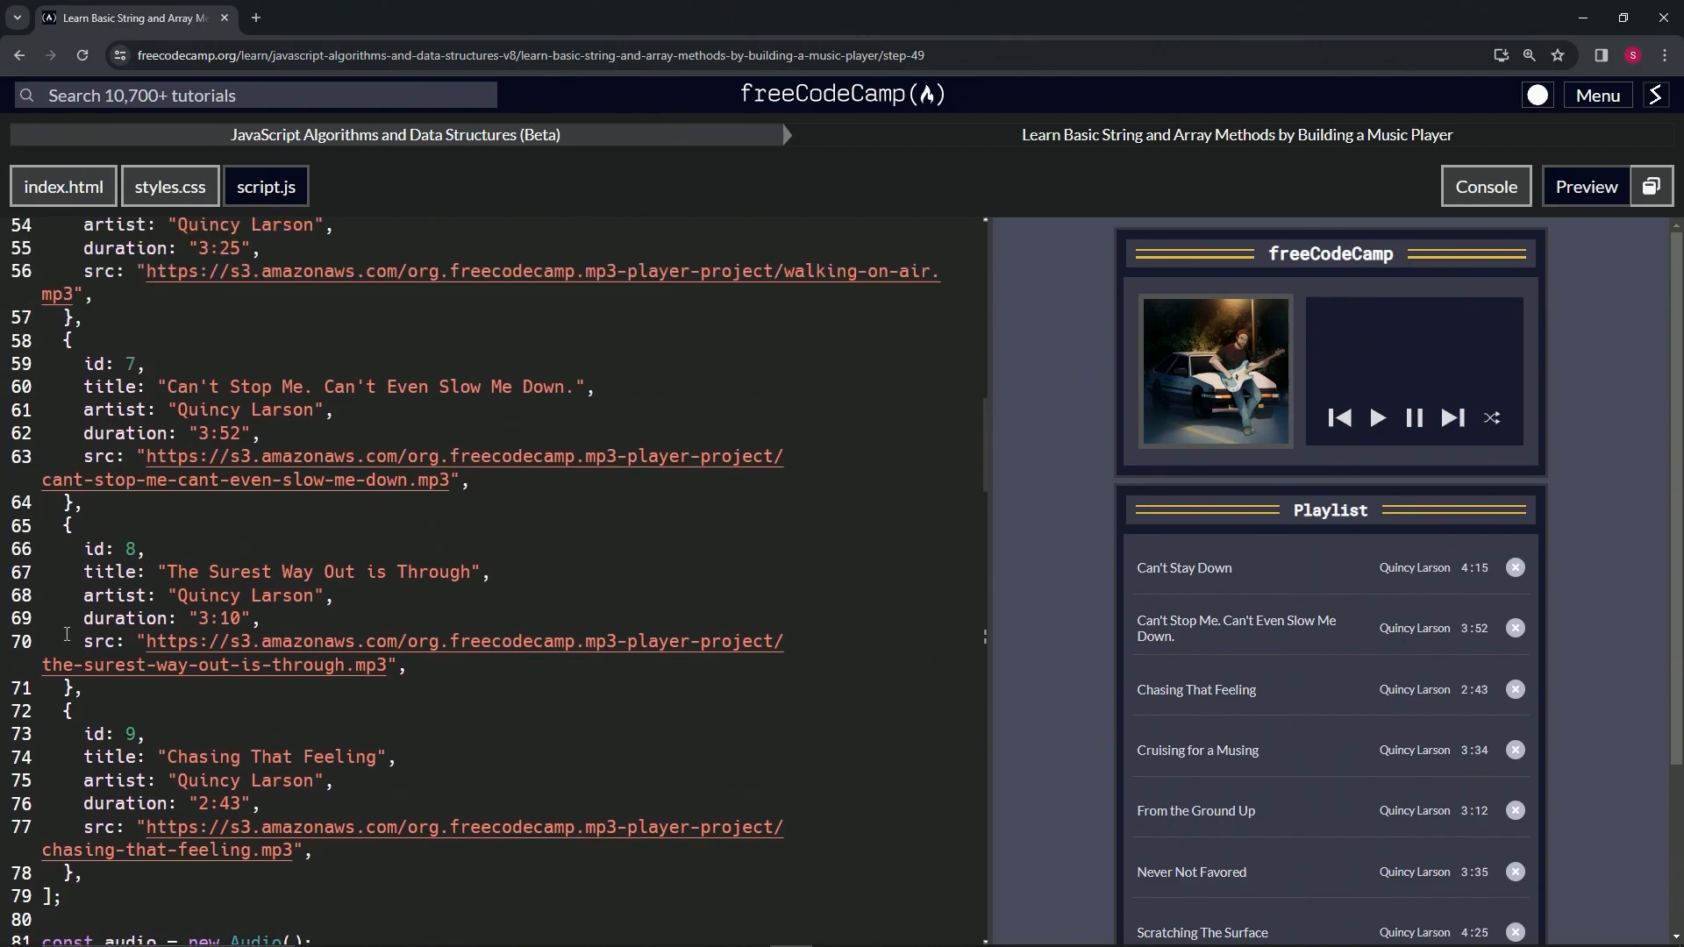
pyautogui.scroll(-3)
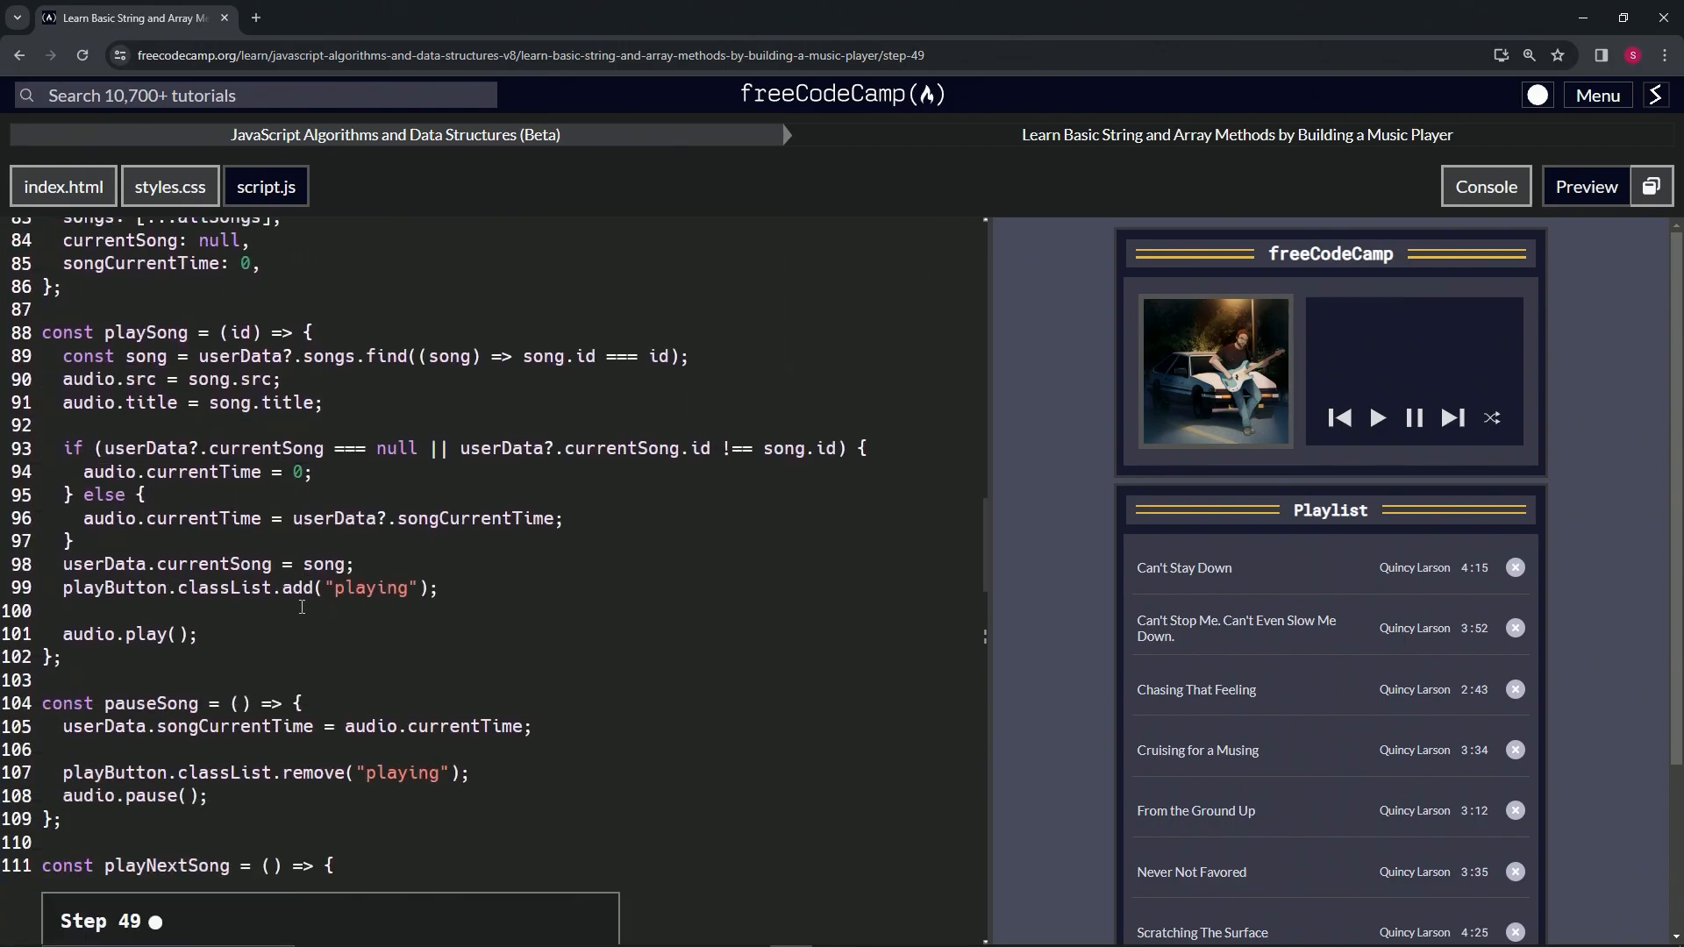
pyautogui.scroll(-3)
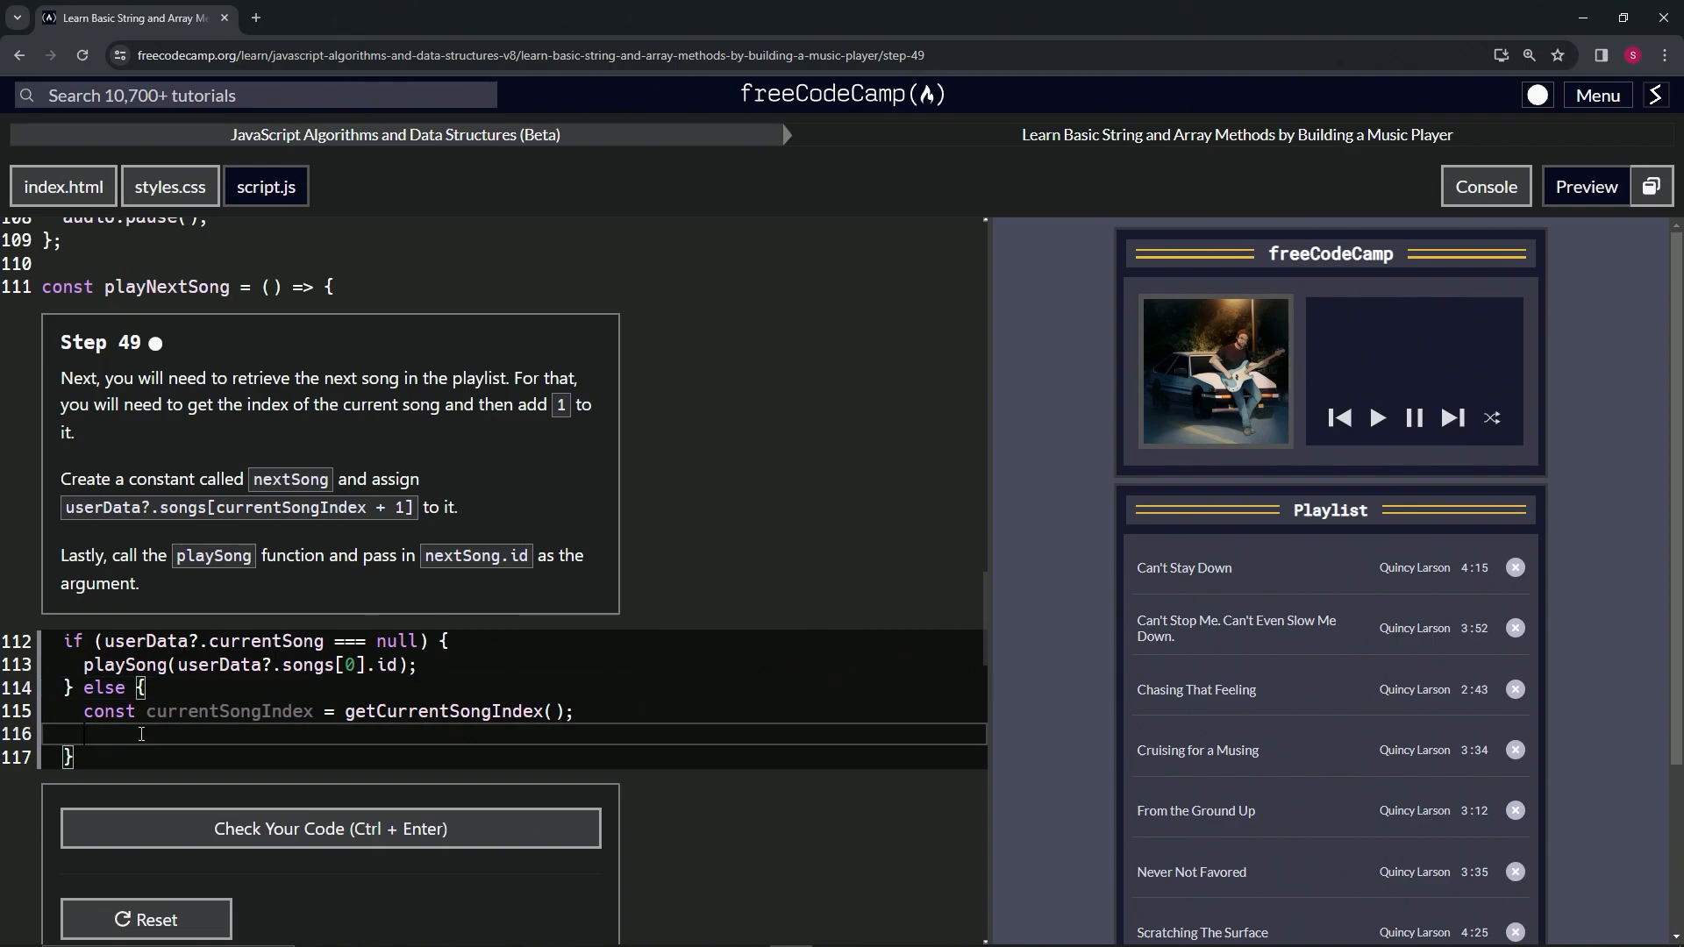
# Declare const nextSong = userData?.songs[currentSongIndex + 1]; in the else branch.
pyautogui.write('const nextS')
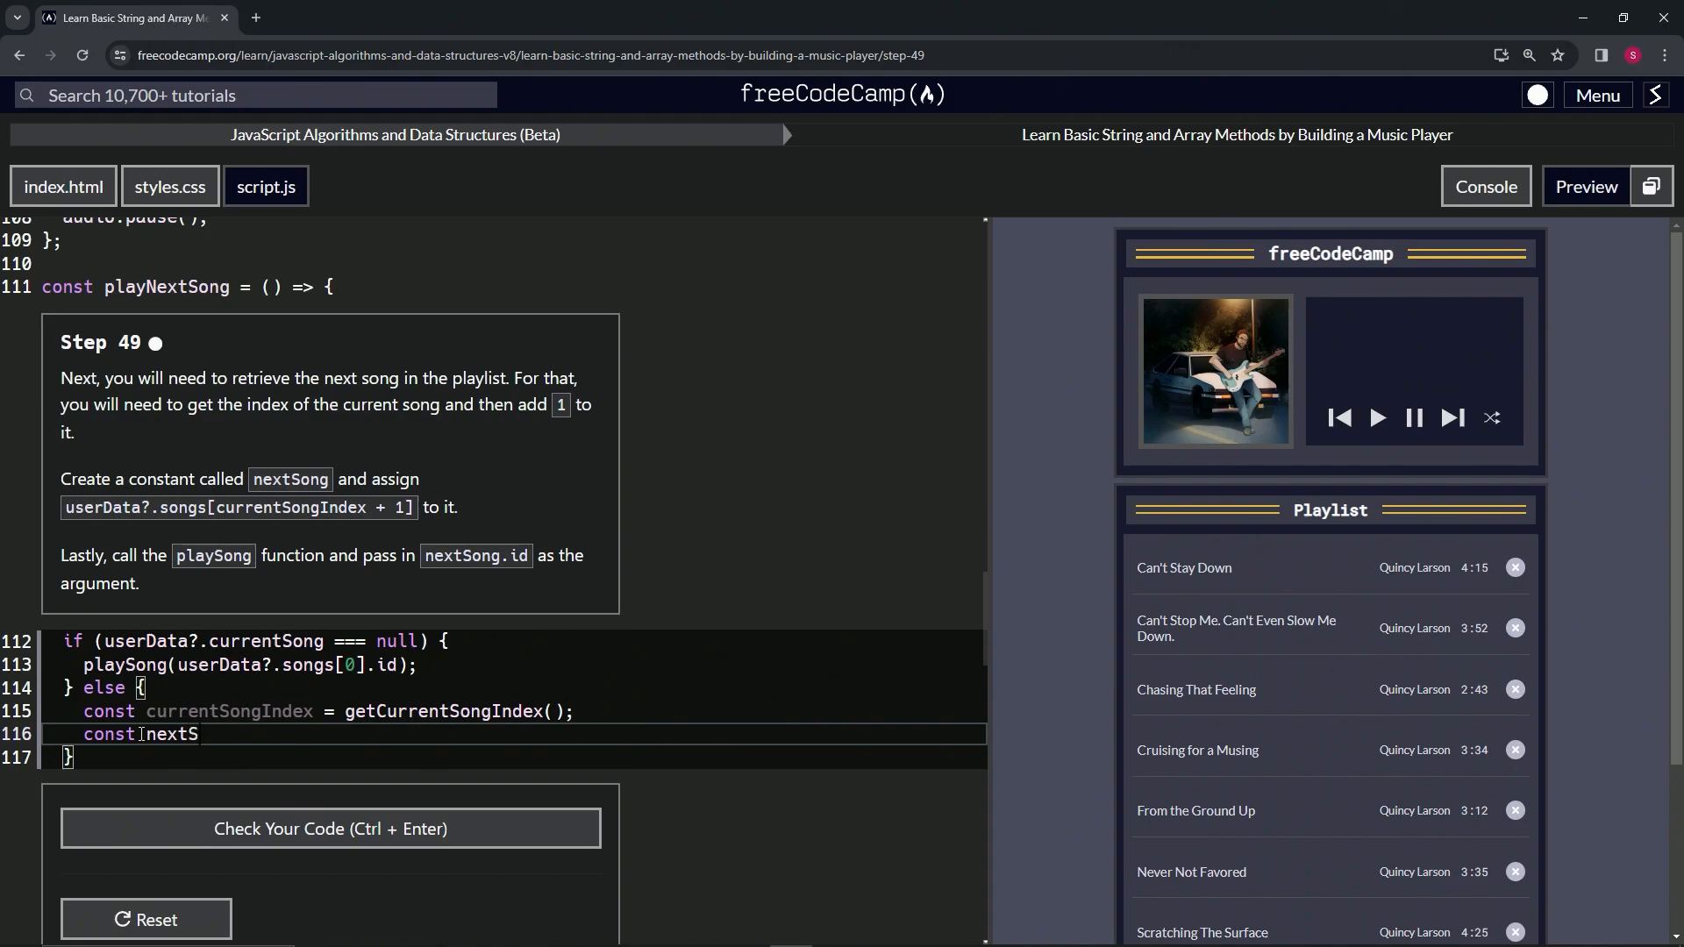
pyautogui.write('ong')
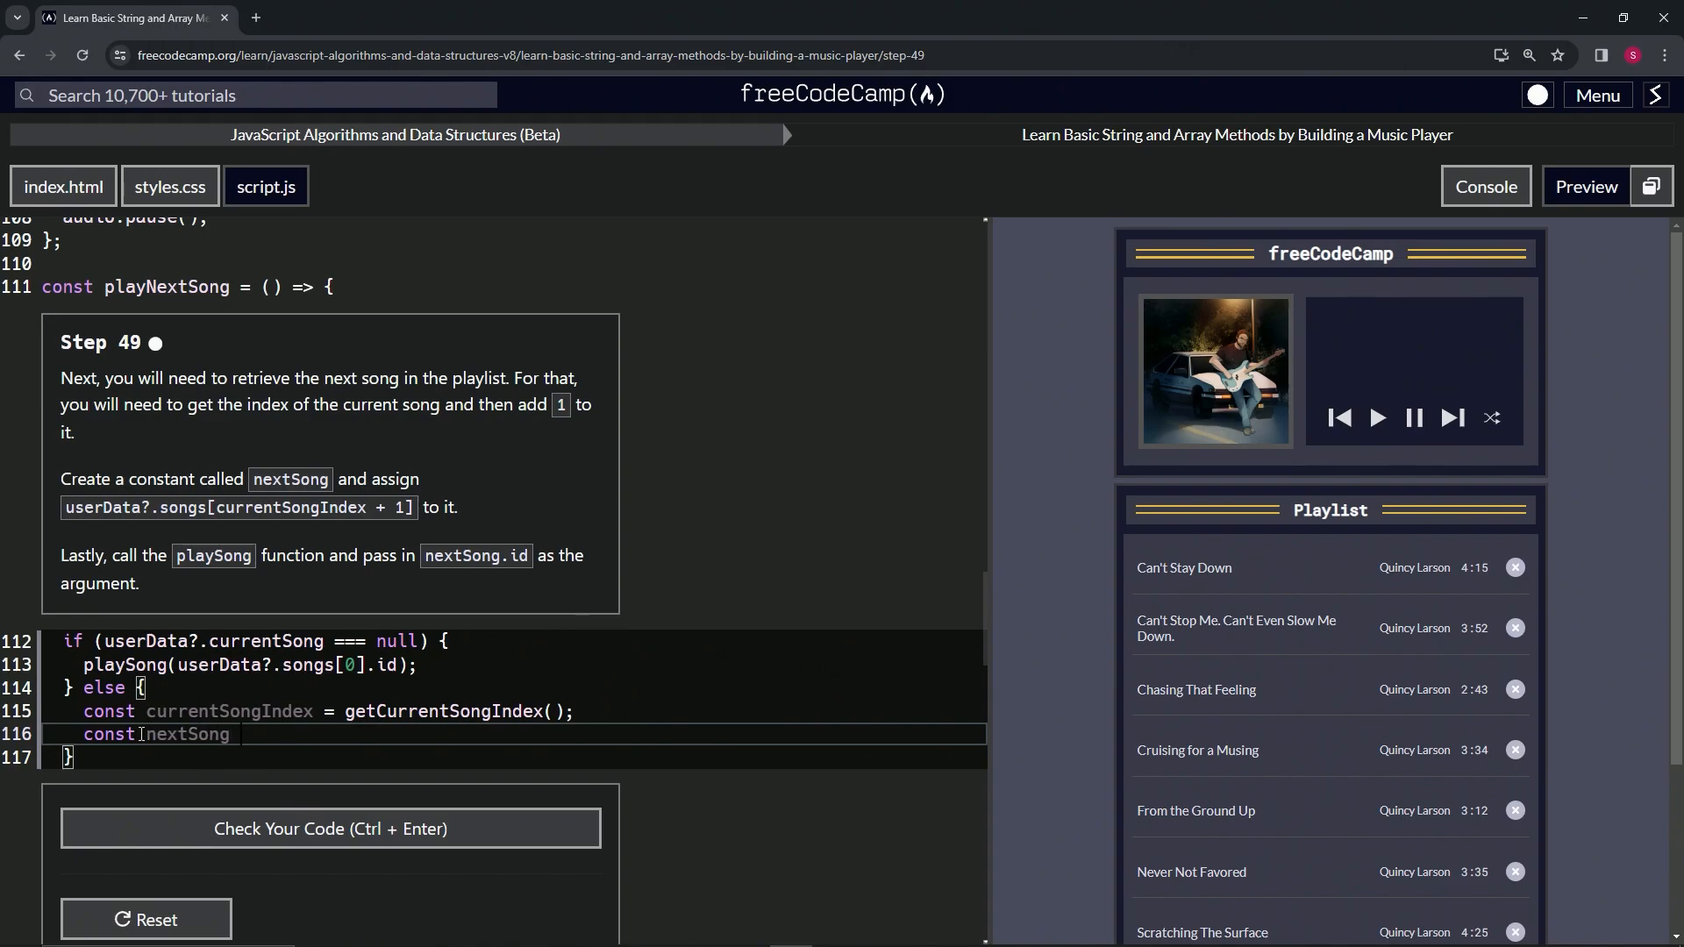
pyautogui.write('= userData?')
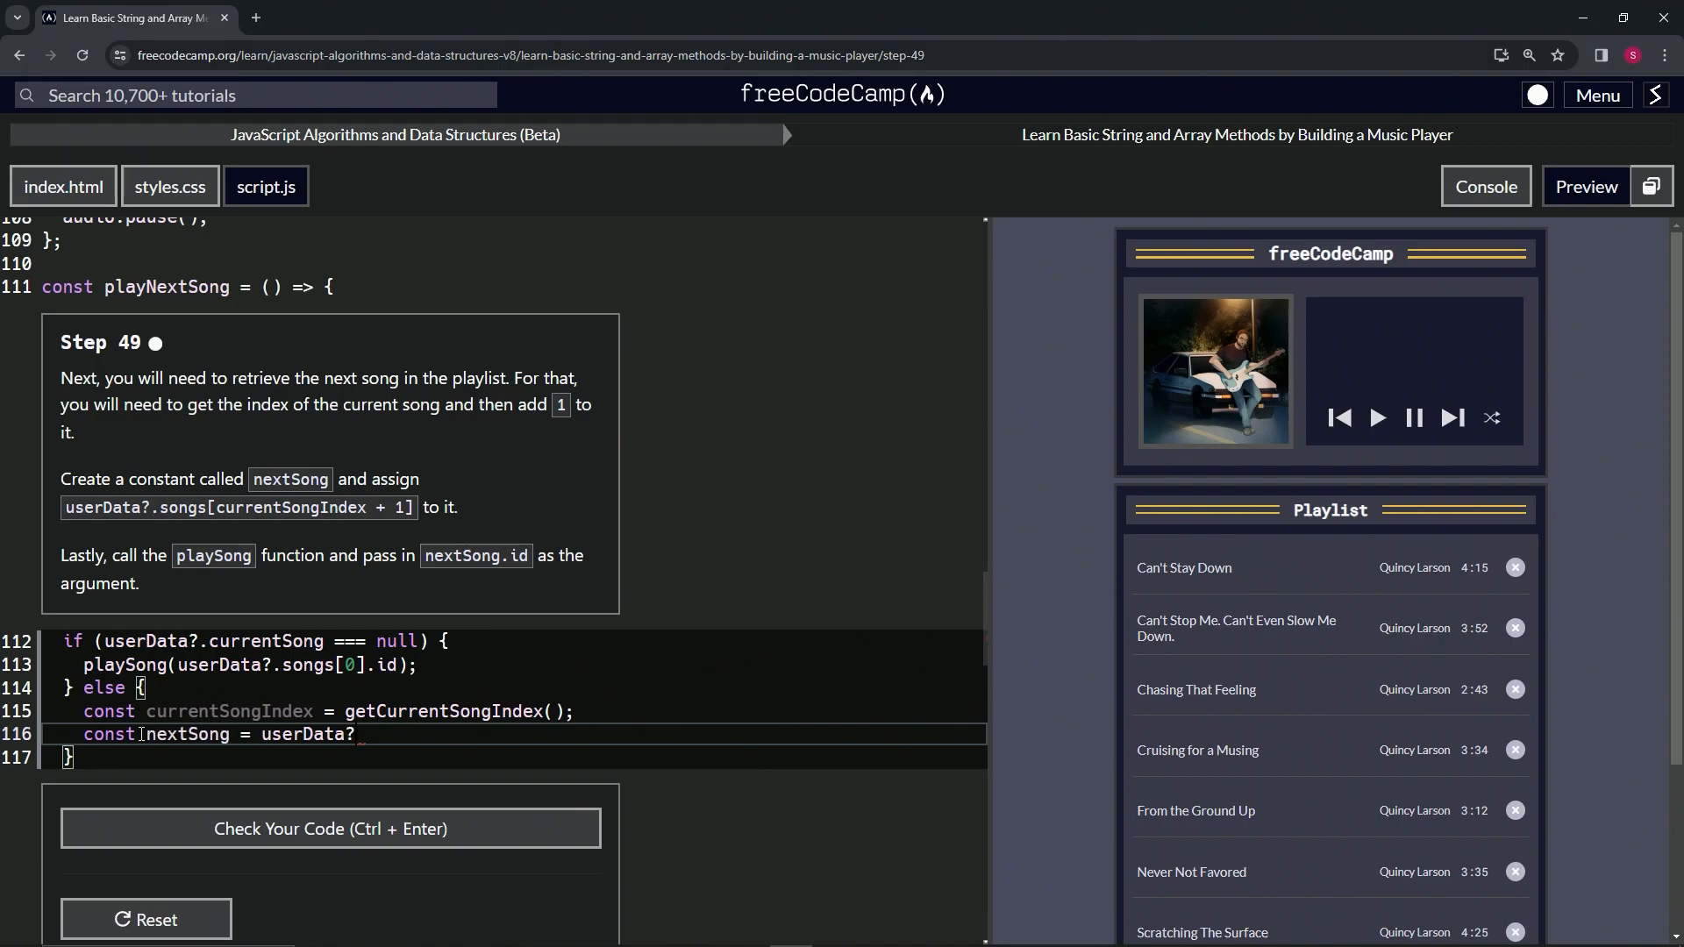
pyautogui.write('.songs')
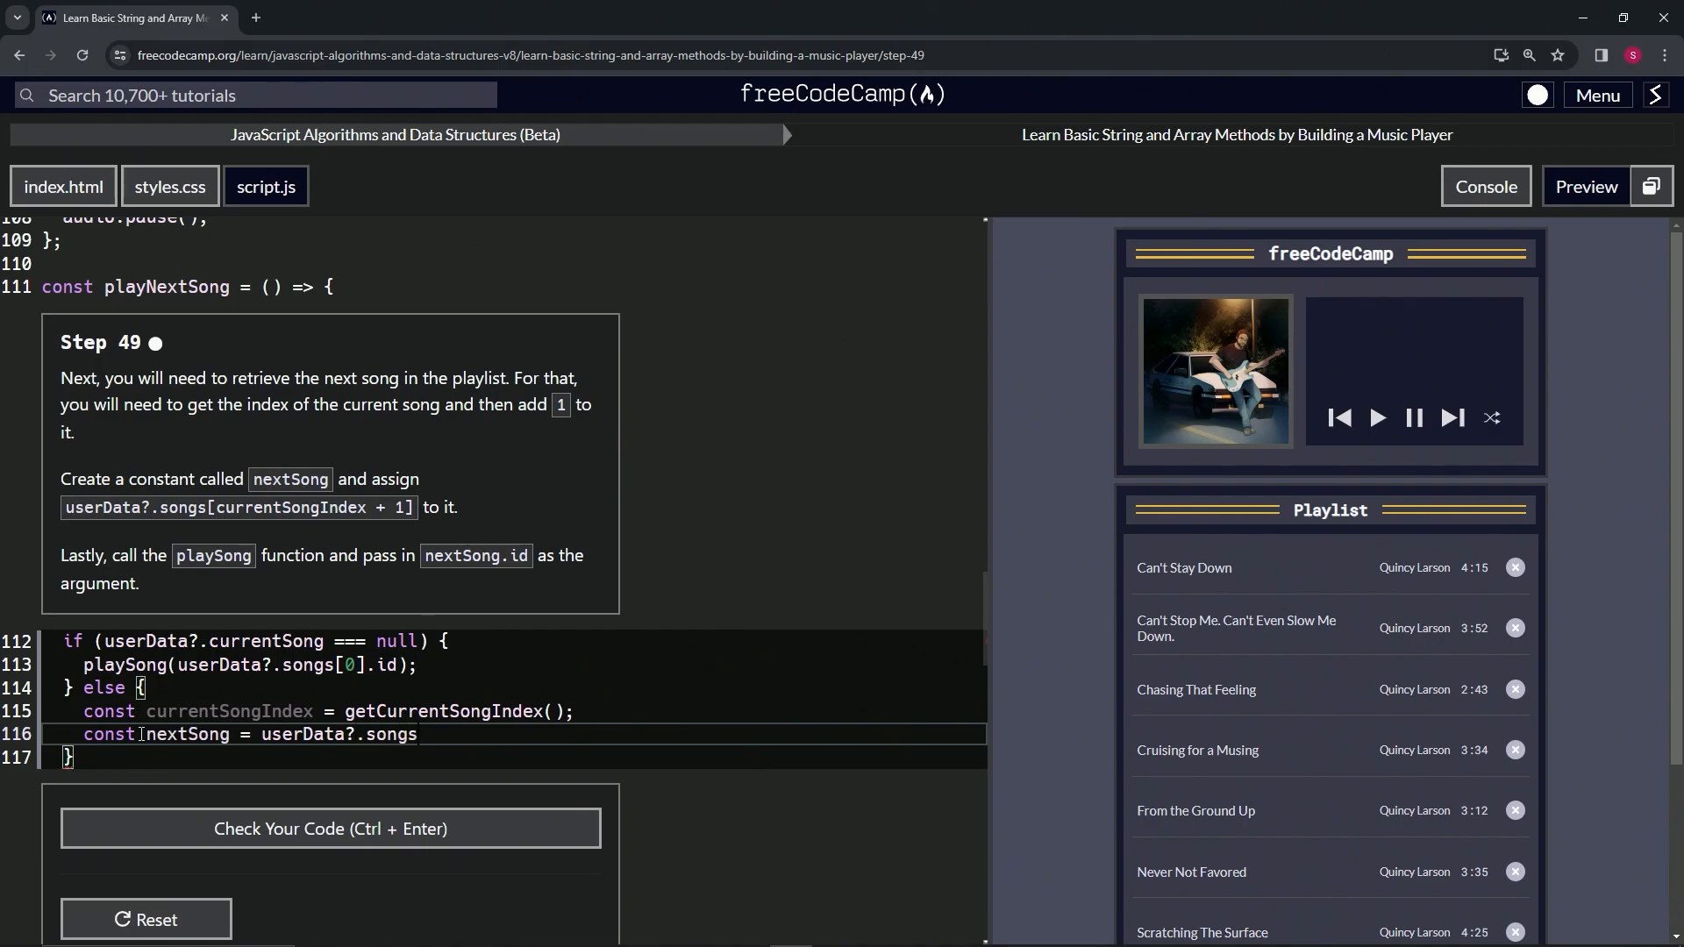
pyautogui.write('[currentSongIndex')
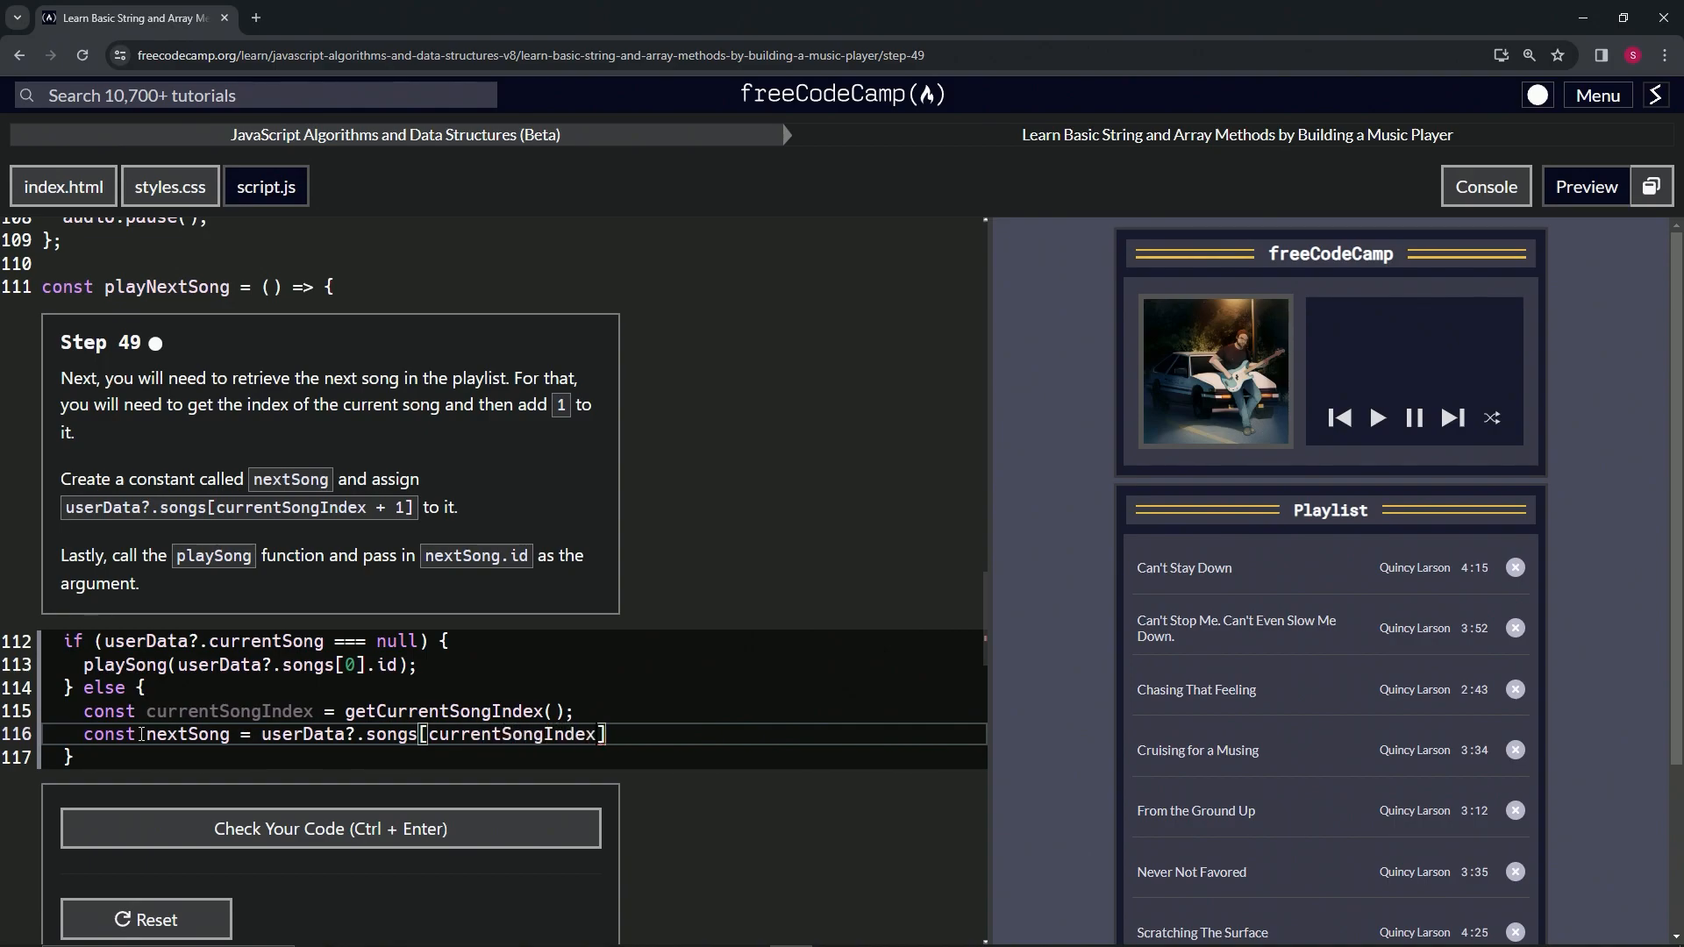
pyautogui.write('+')
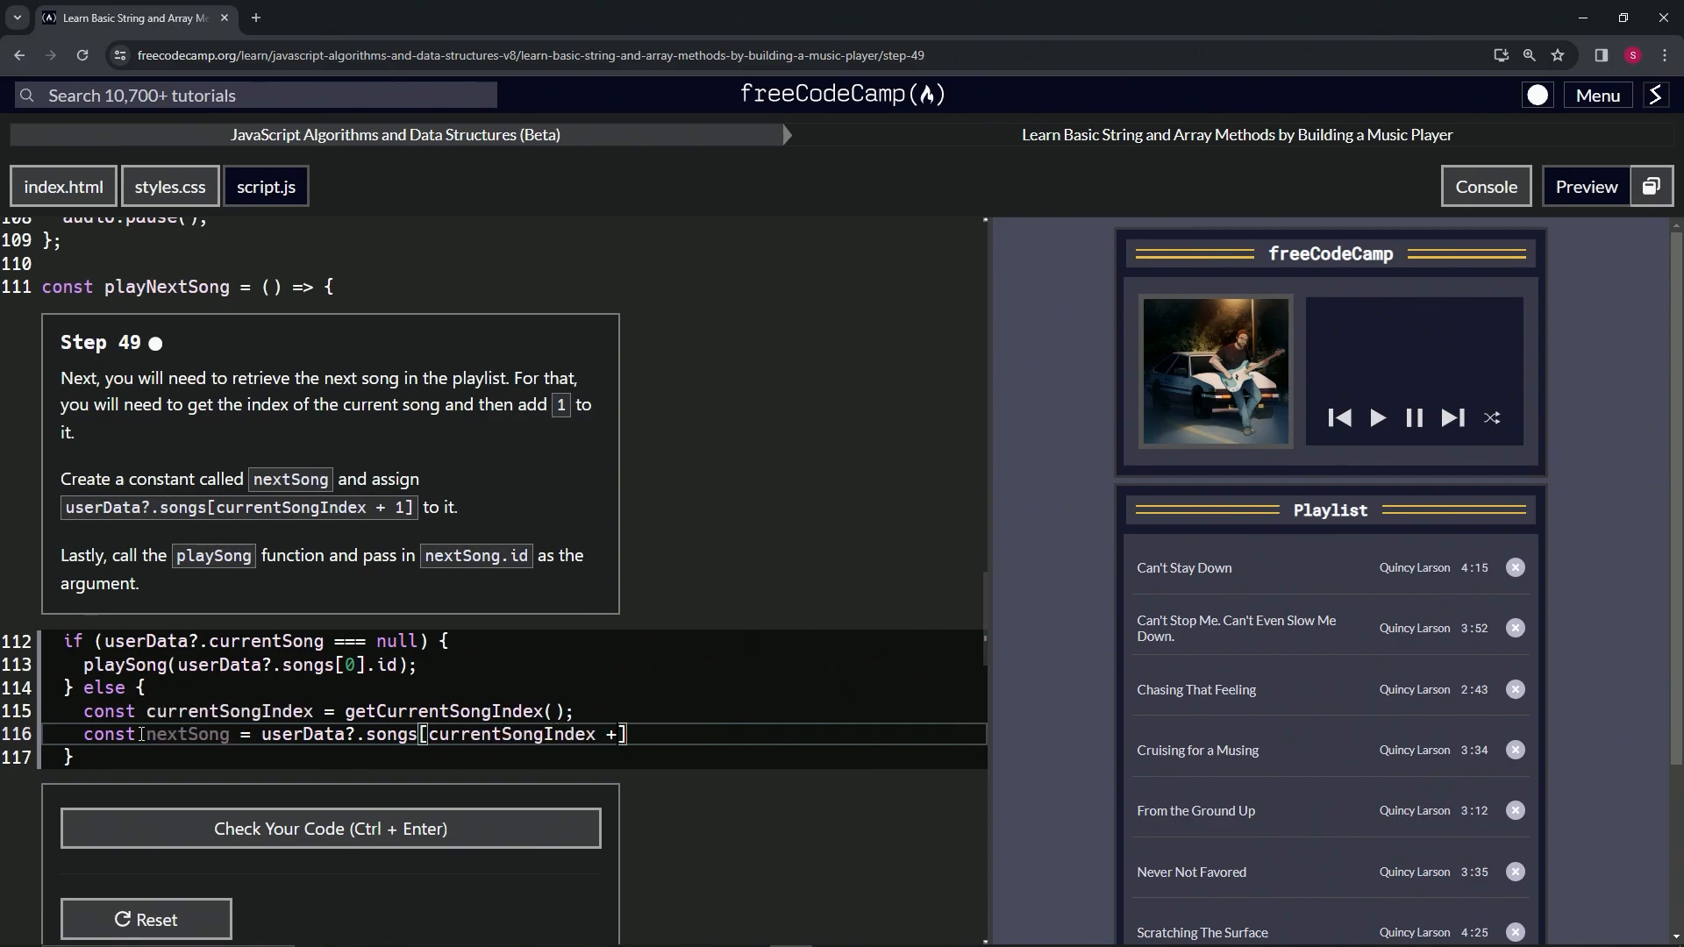
pyautogui.write('1];')
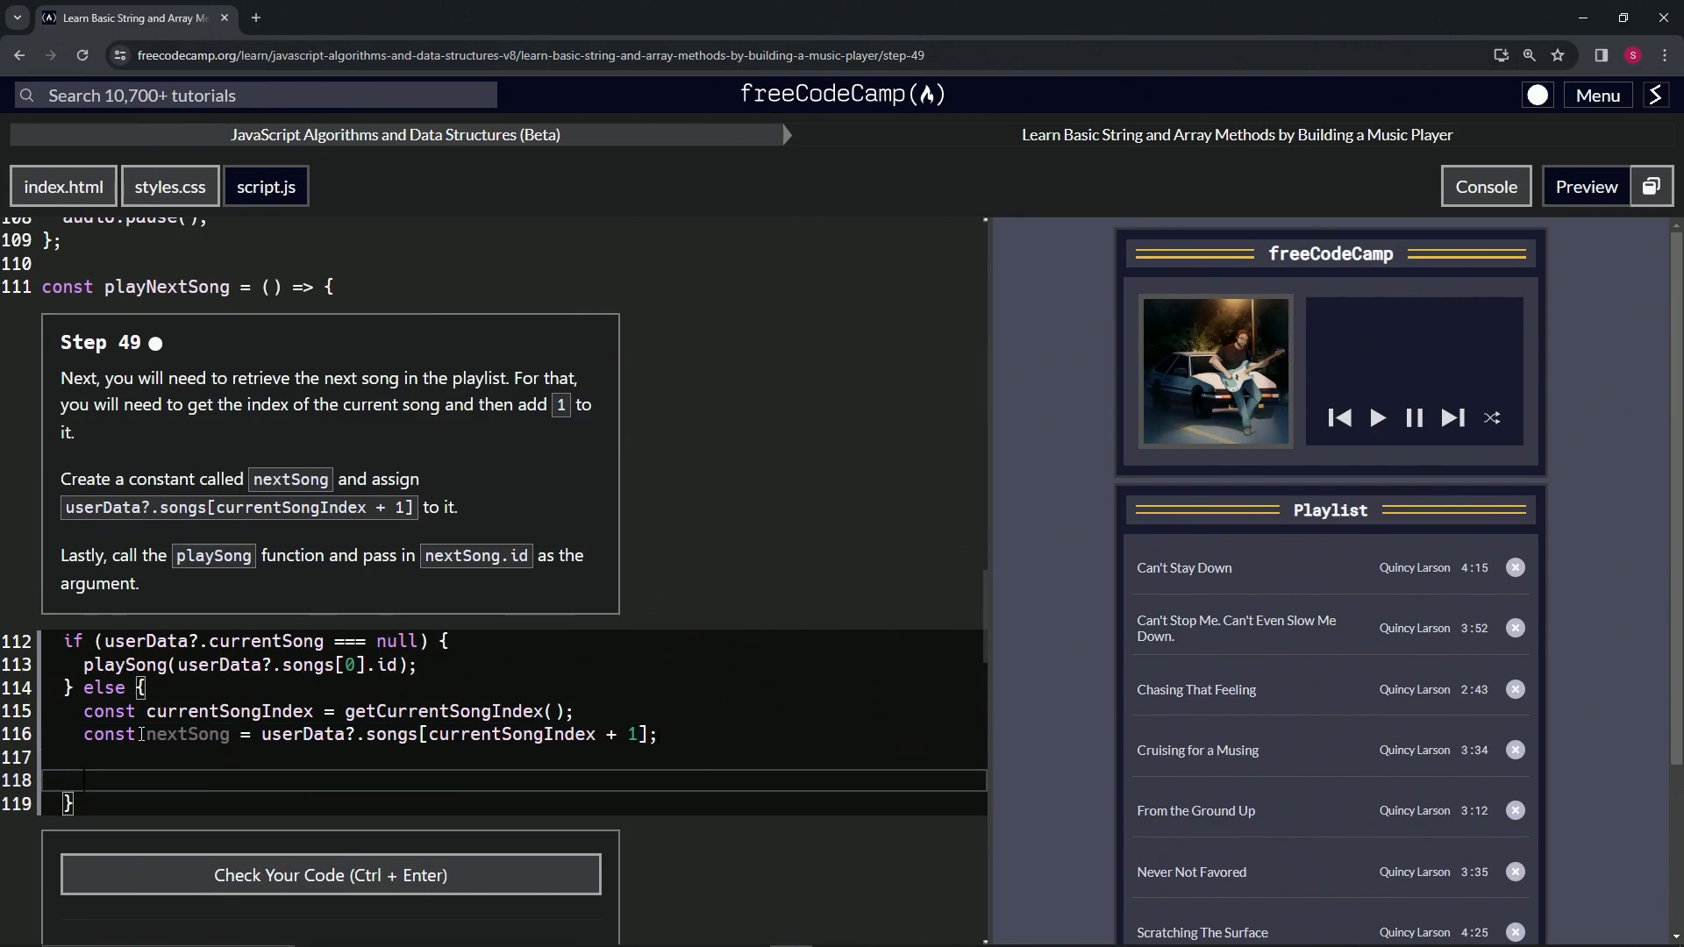
# Add the call playSong(nextSong.id); after the nextSong declaration.
pyautogui.write('playSong()')
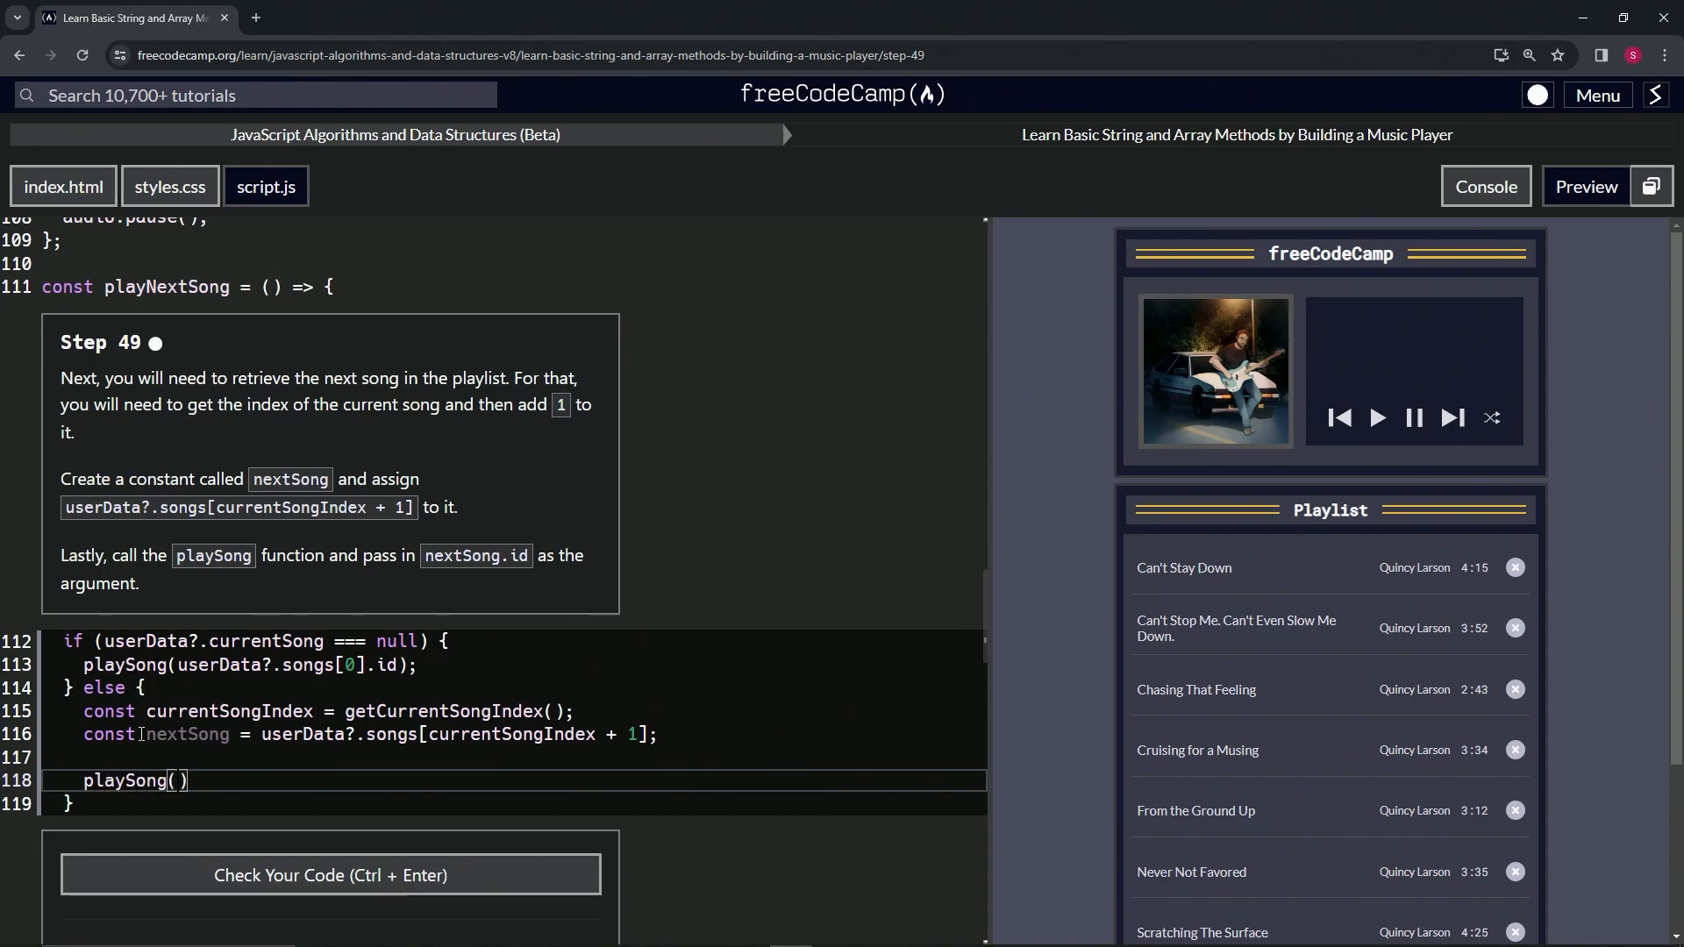
pyautogui.write('next')
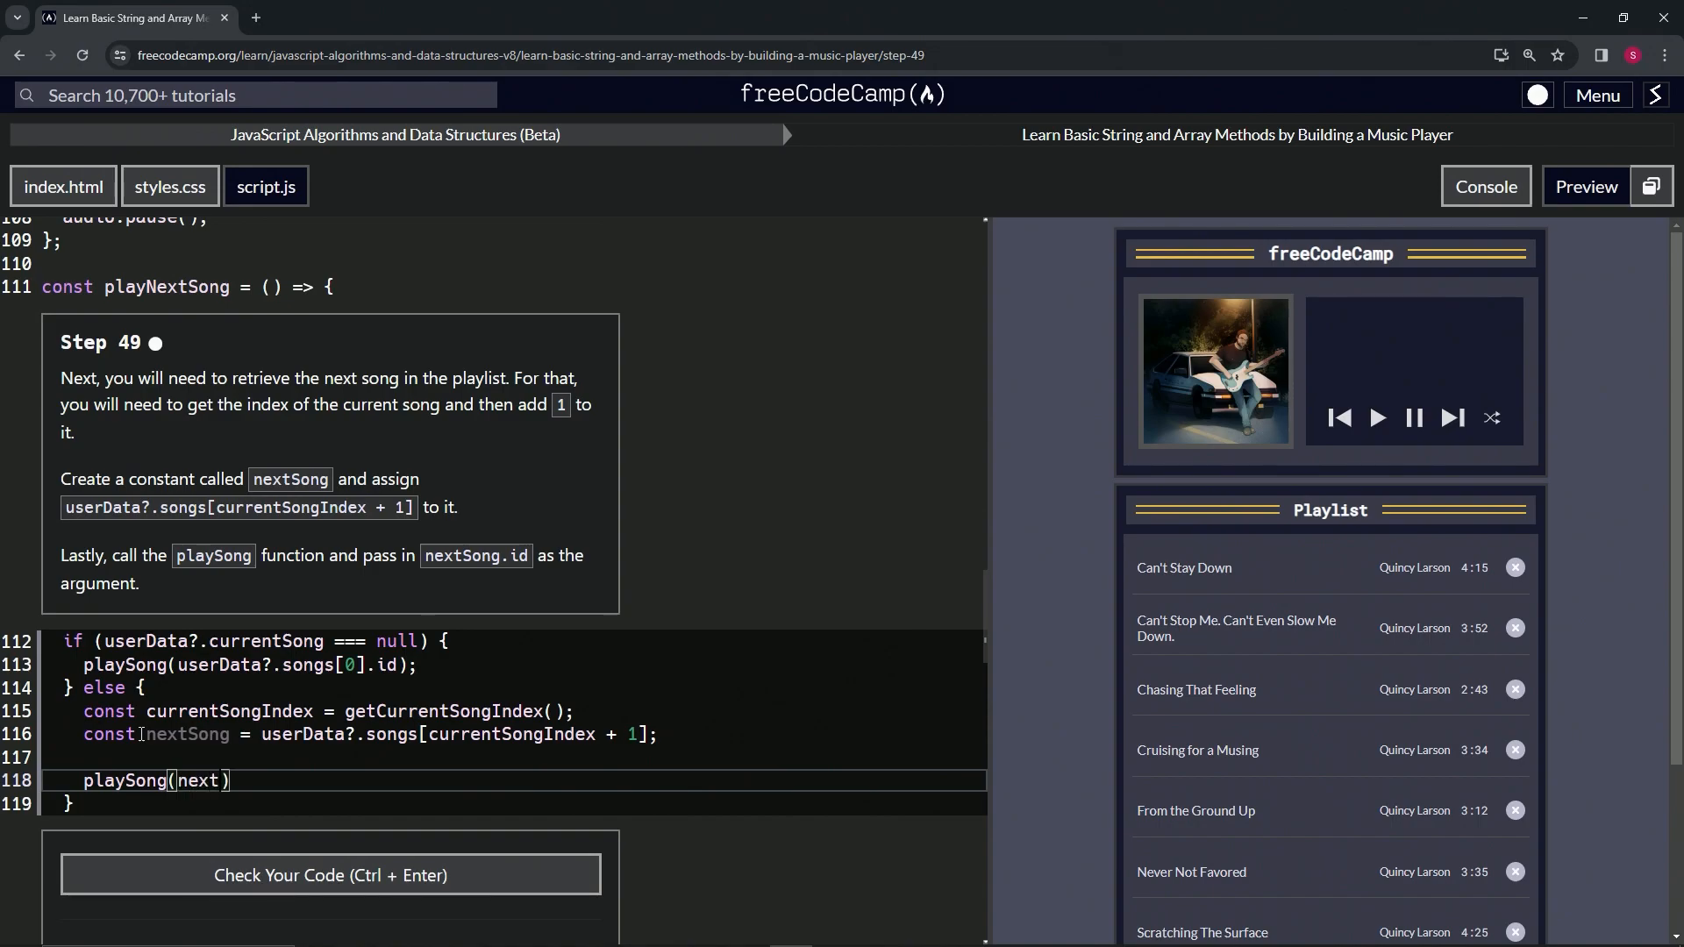
pyautogui.write('Song.id')
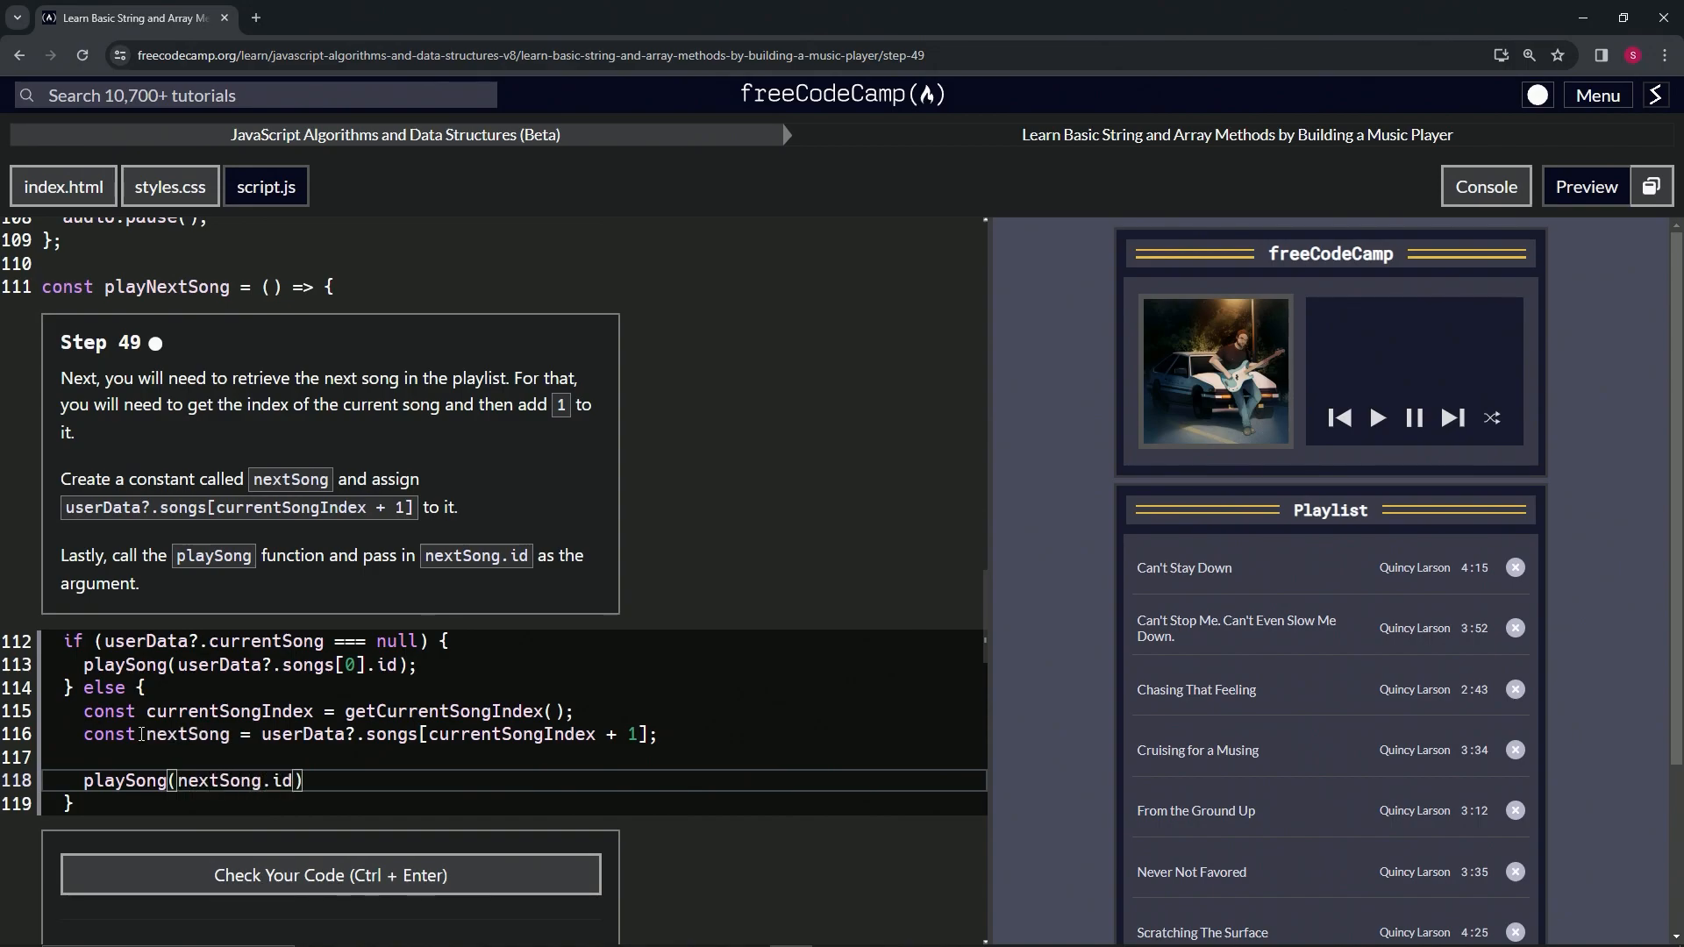
pyautogui.write(';')
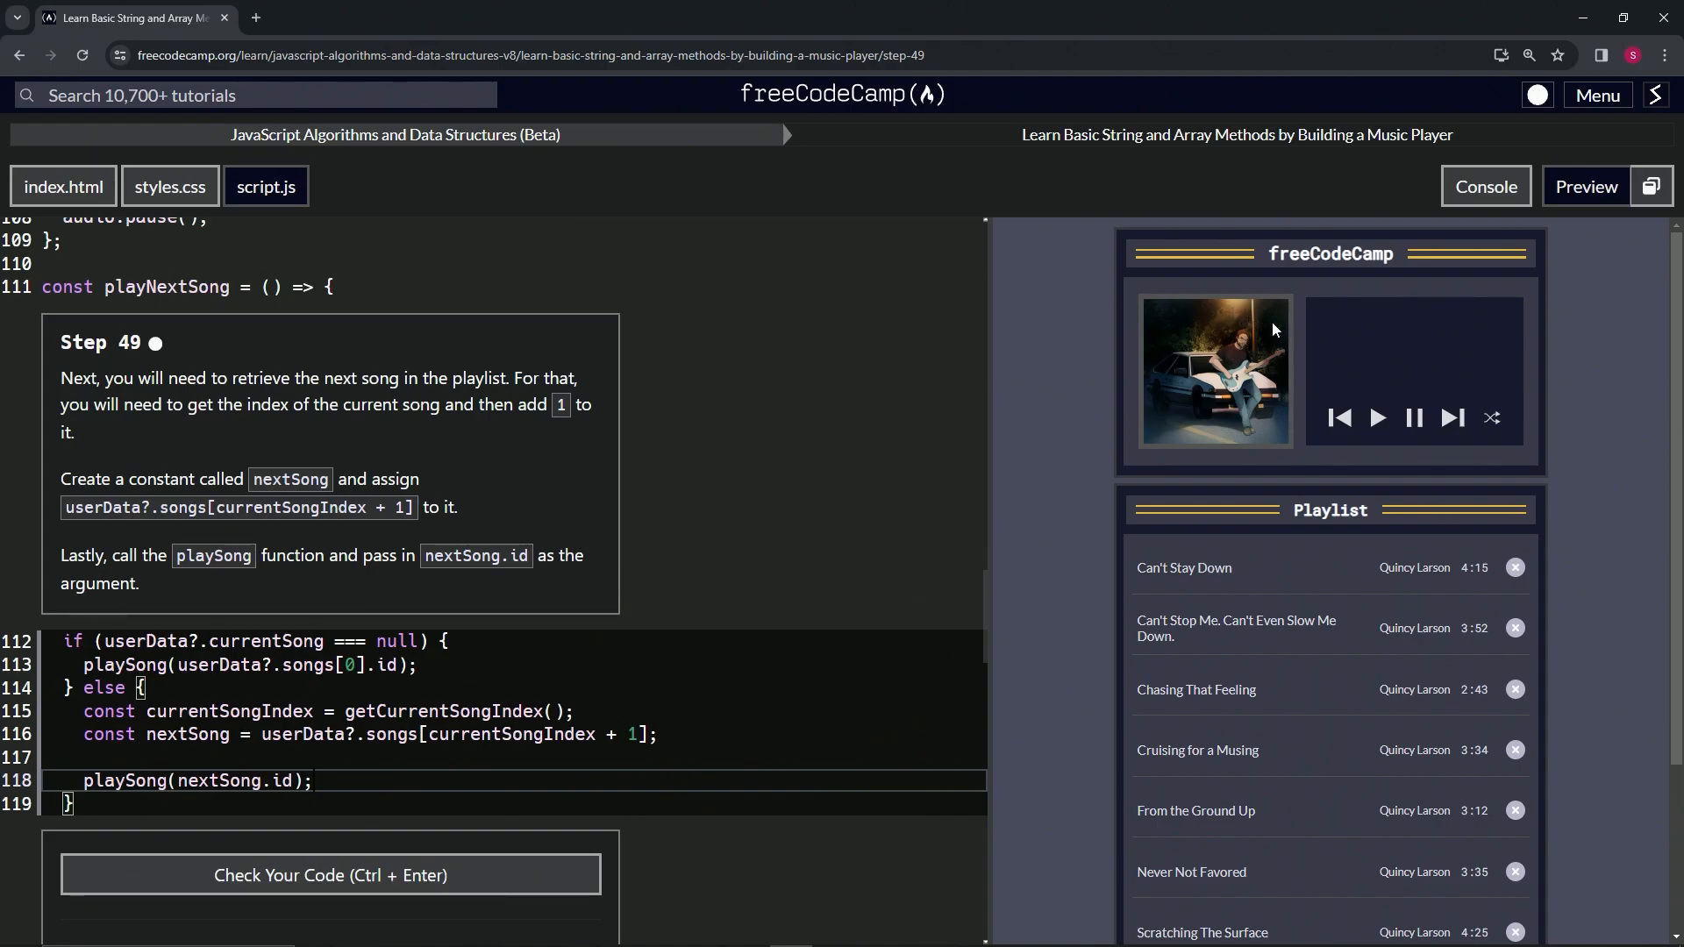
# Check the code, pass Step 49 and submit to advance to Step 50.
pyautogui.scroll(-3)
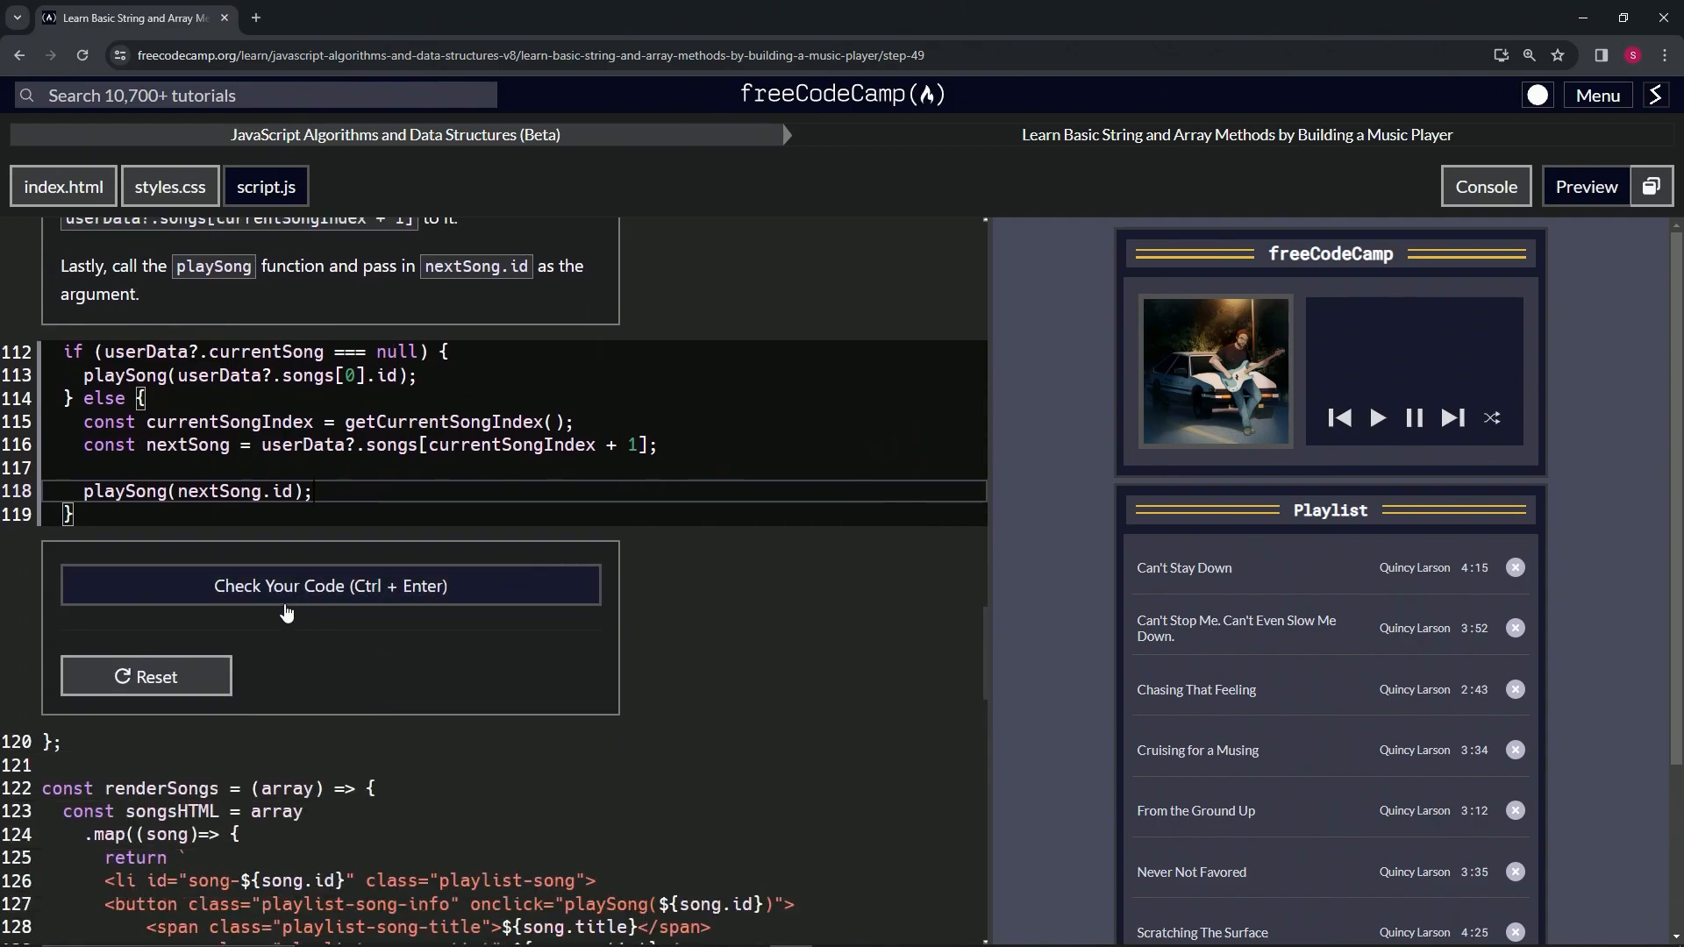
pyautogui.click(329, 586)
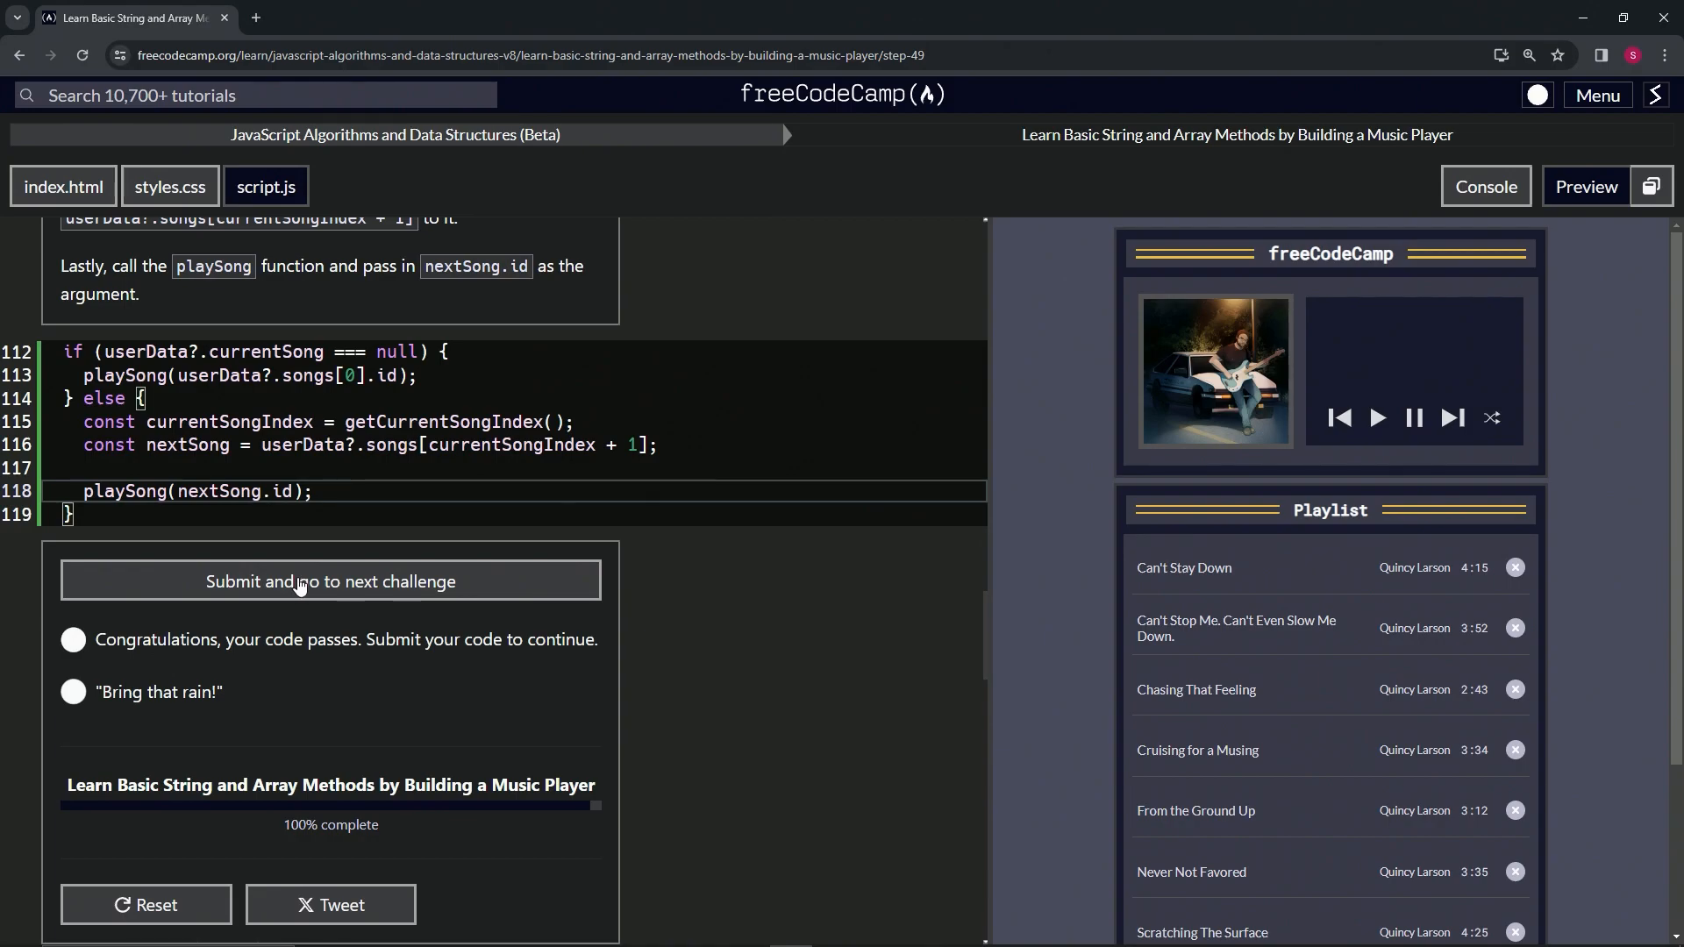
pyautogui.click(330, 581)
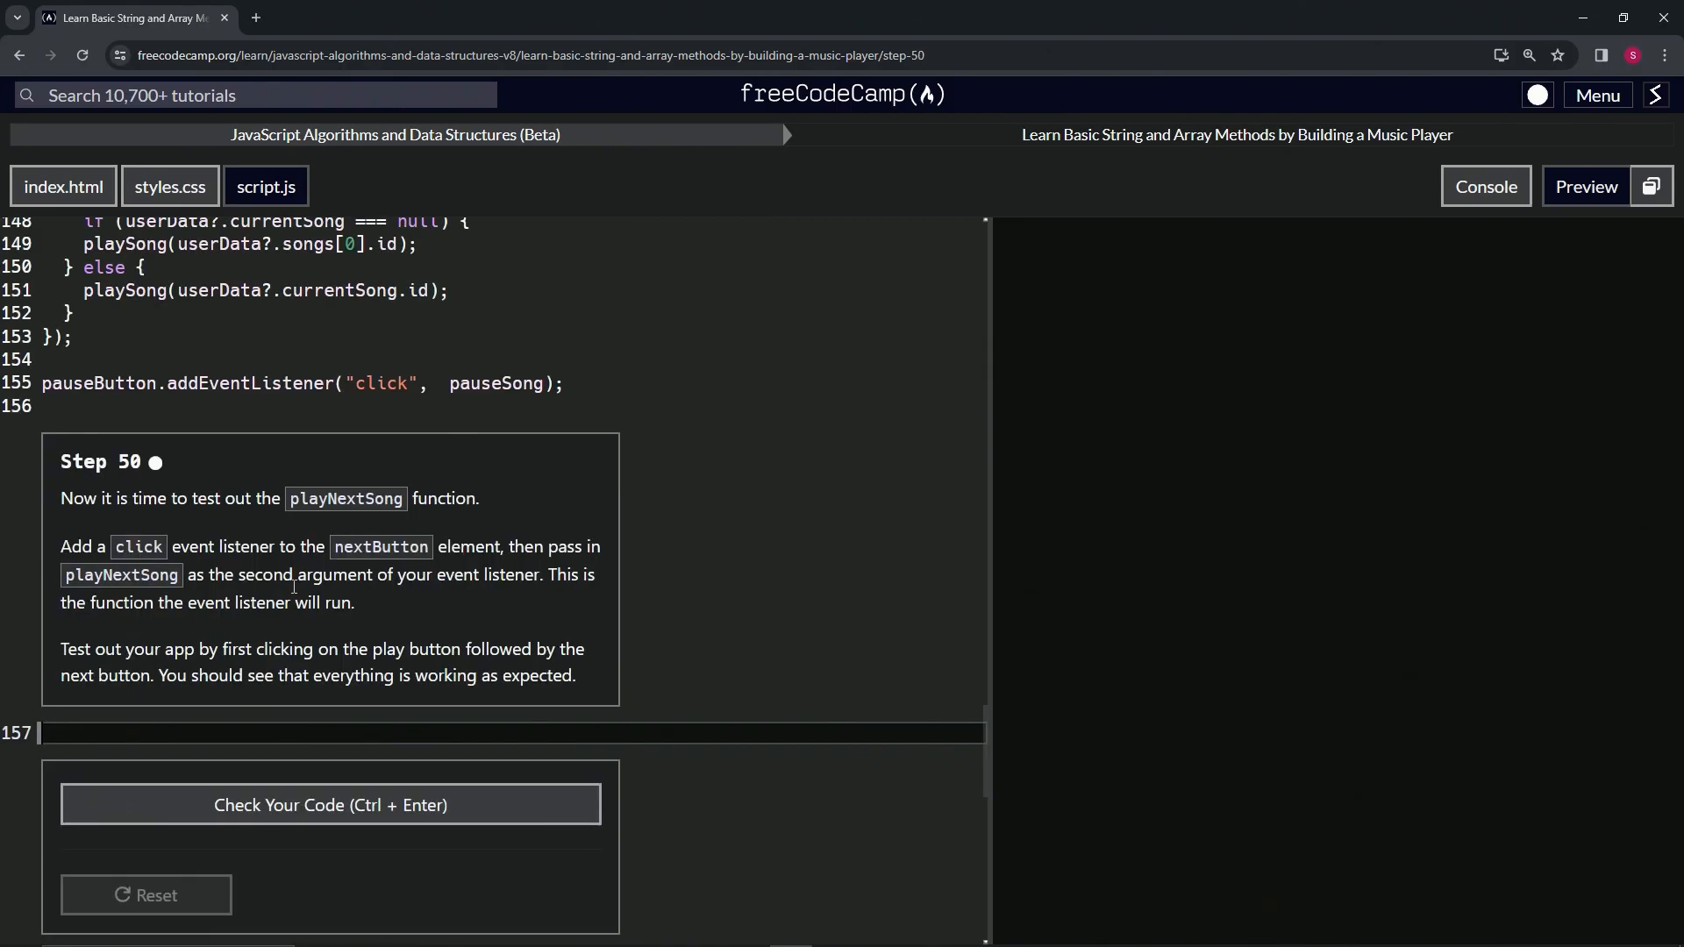
pyautogui.click(1585, 186)
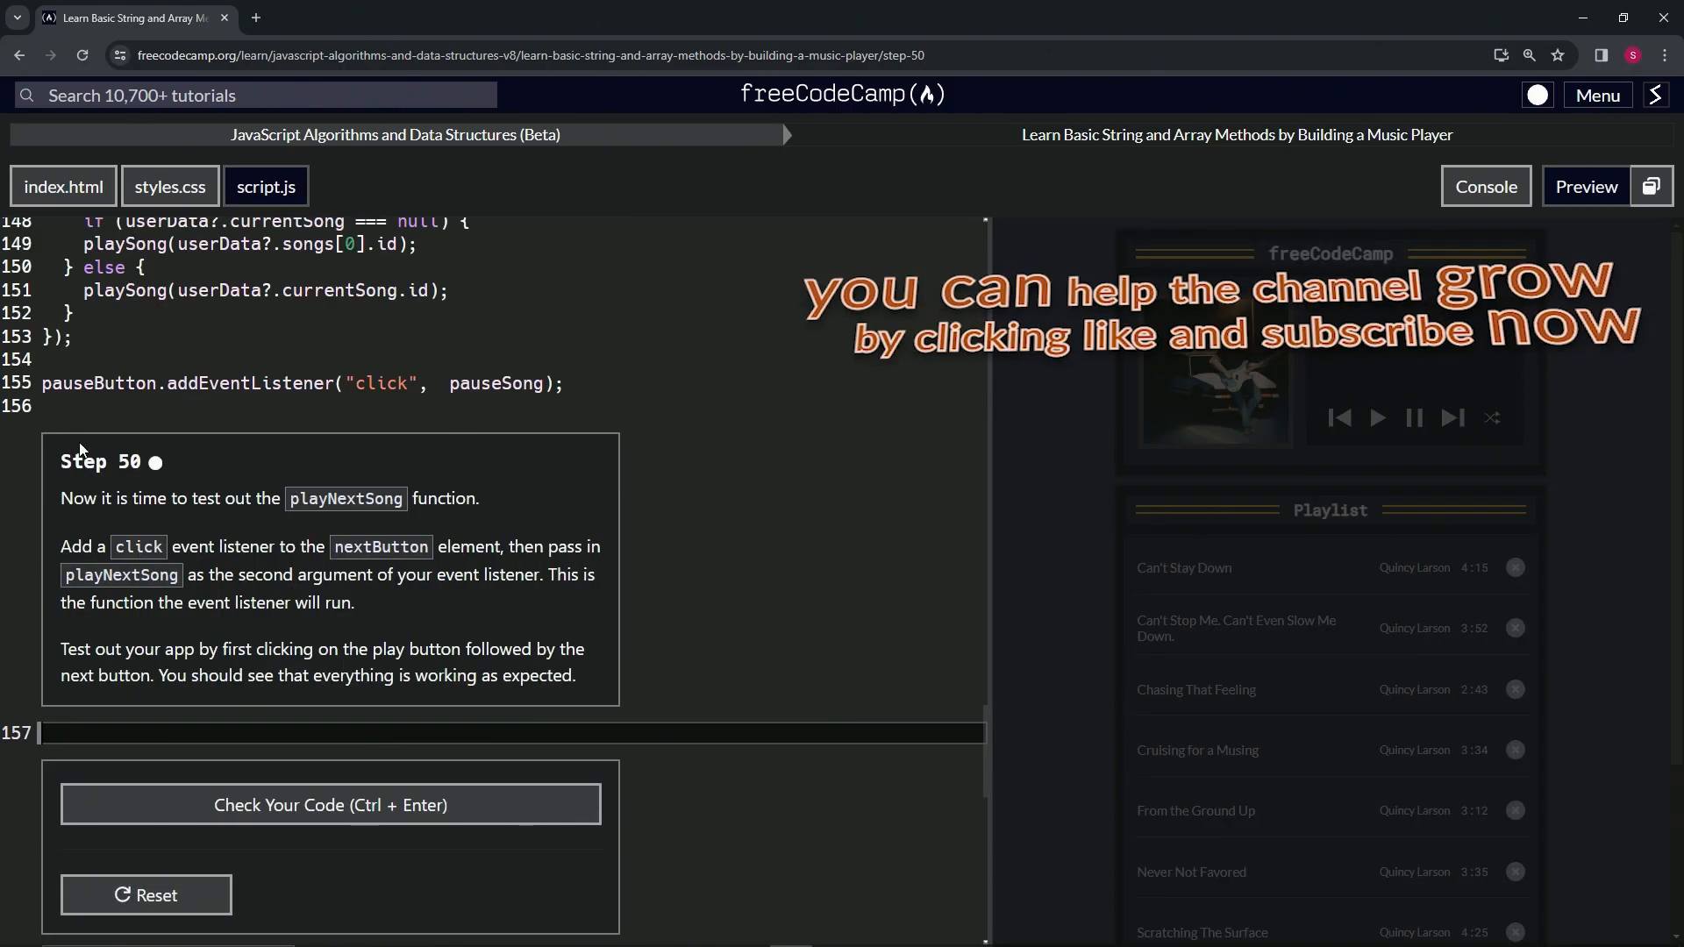
pyautogui.moveTo(212, 478)
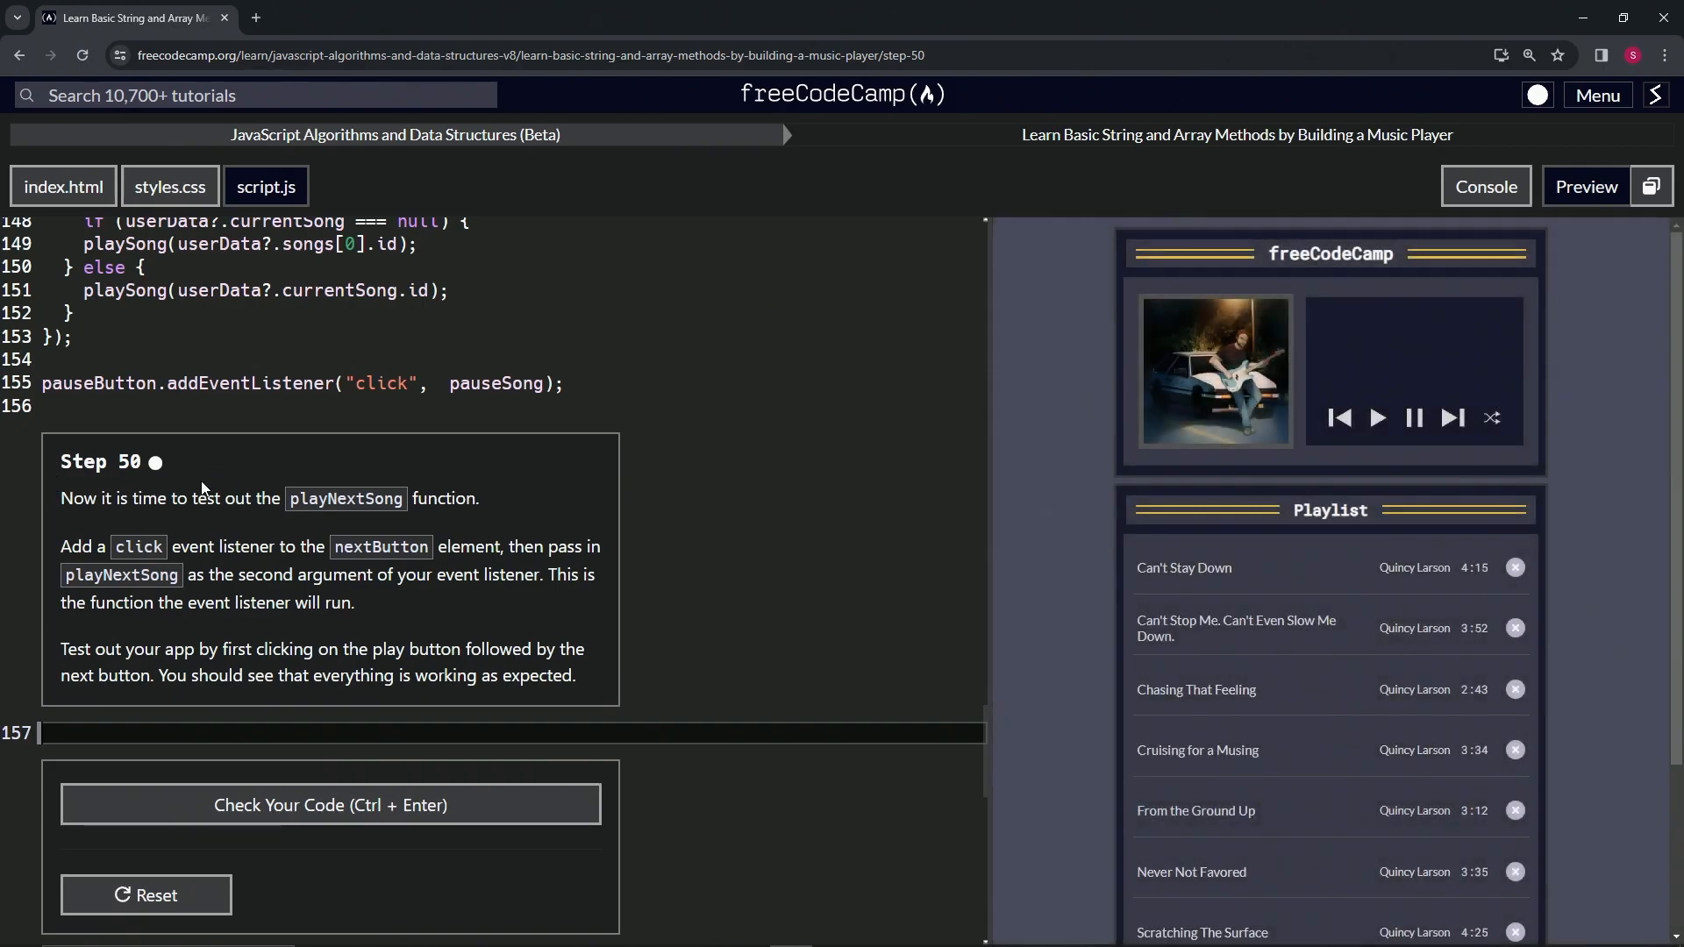
pyautogui.moveTo(586, 463)
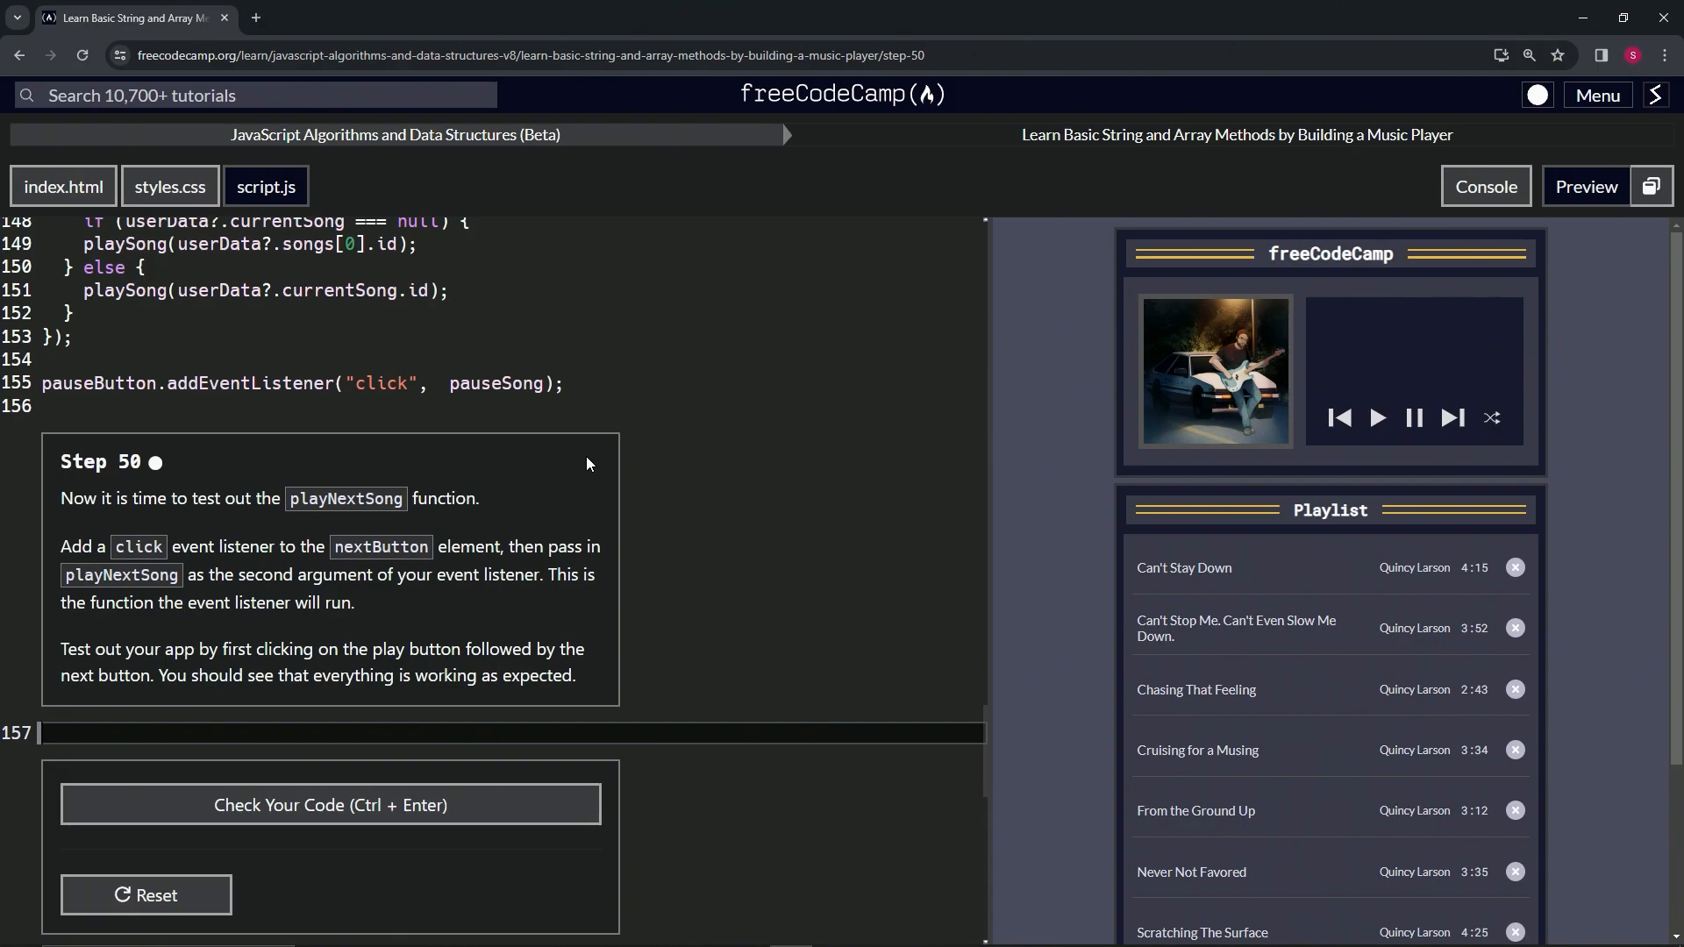